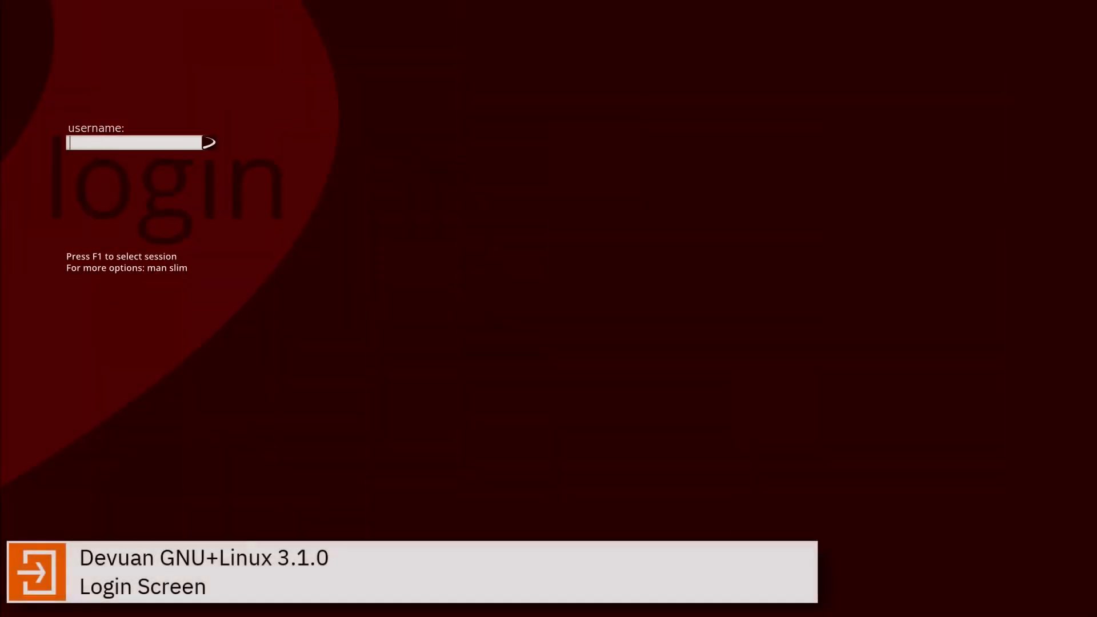
# - Enter the username 'ribali' at the SLiM login screen
pyautogui.write('ribali')
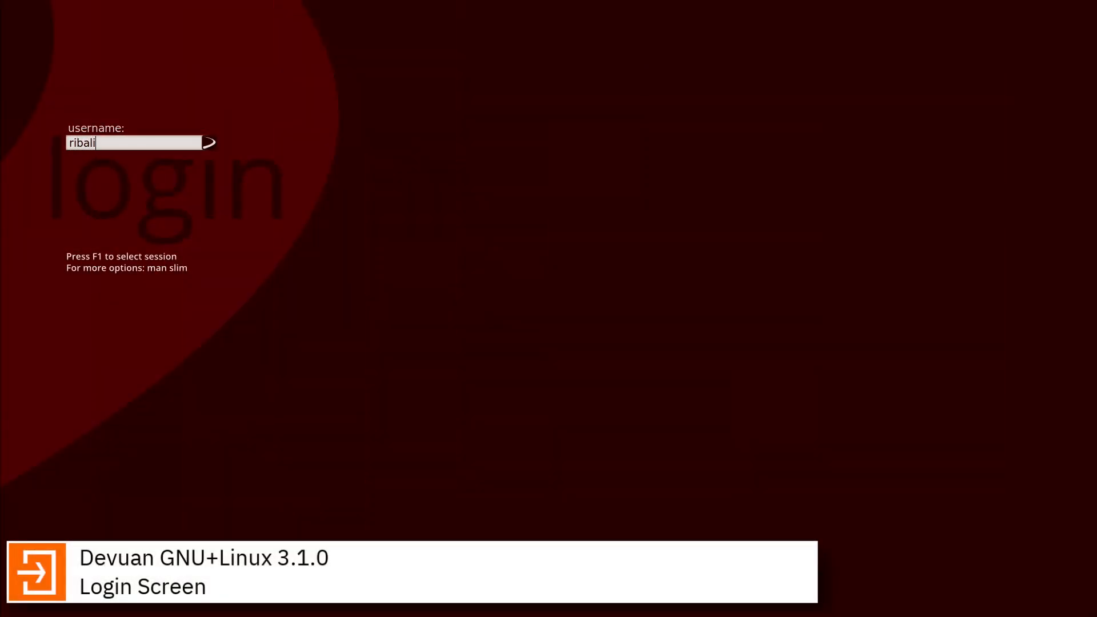
pyautogui.press('Return')
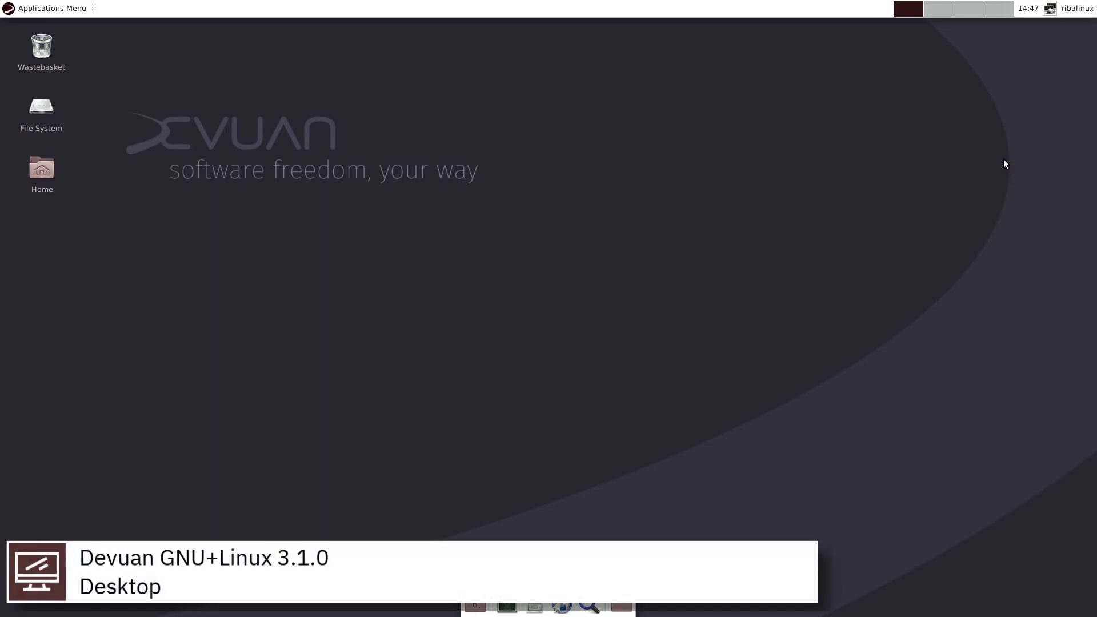
pyautogui.click(1079, 7)
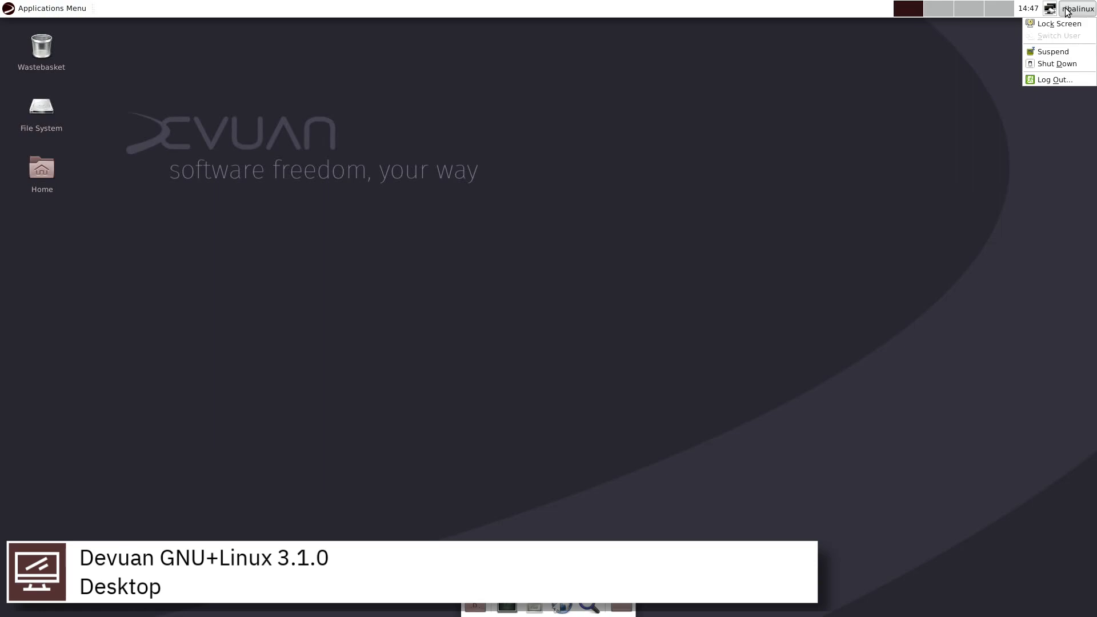
pyautogui.click(1057, 79)
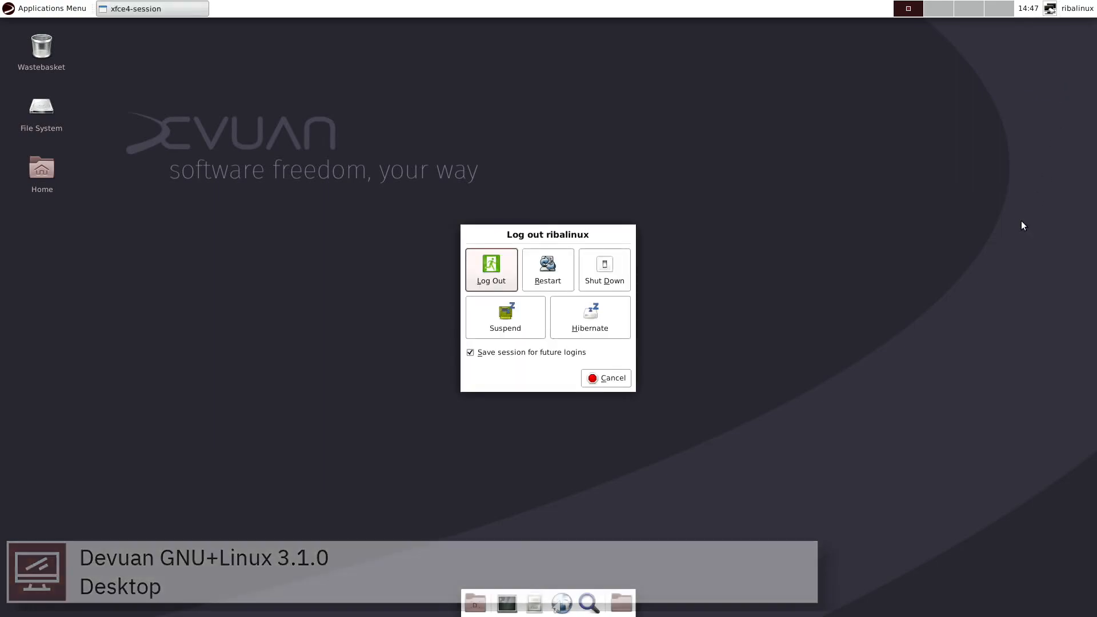
pyautogui.click(605, 378)
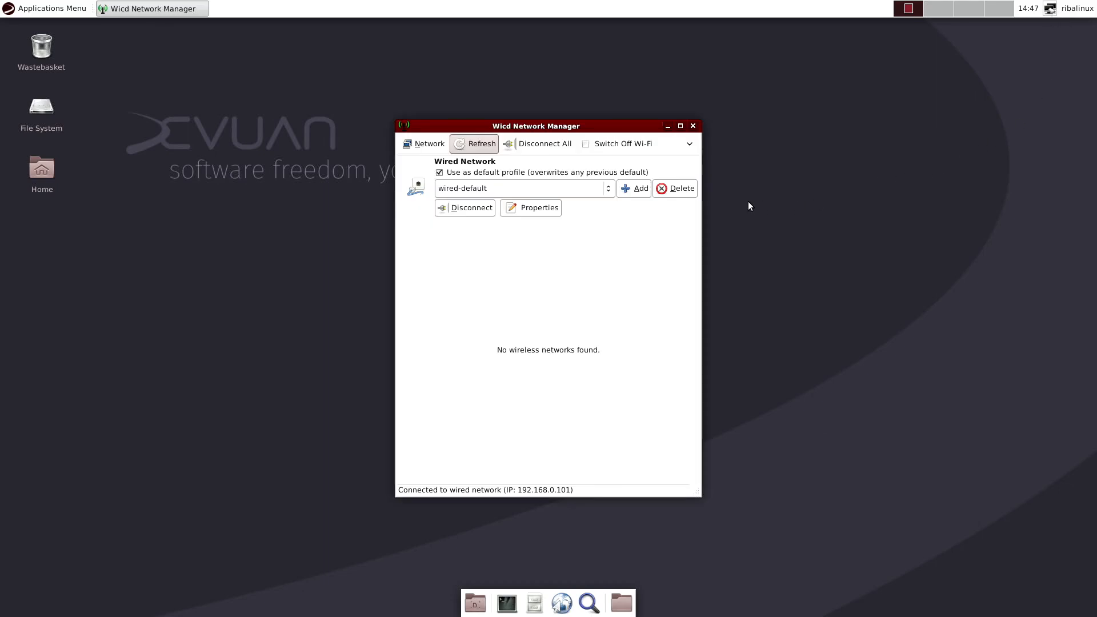
pyautogui.click(693, 126)
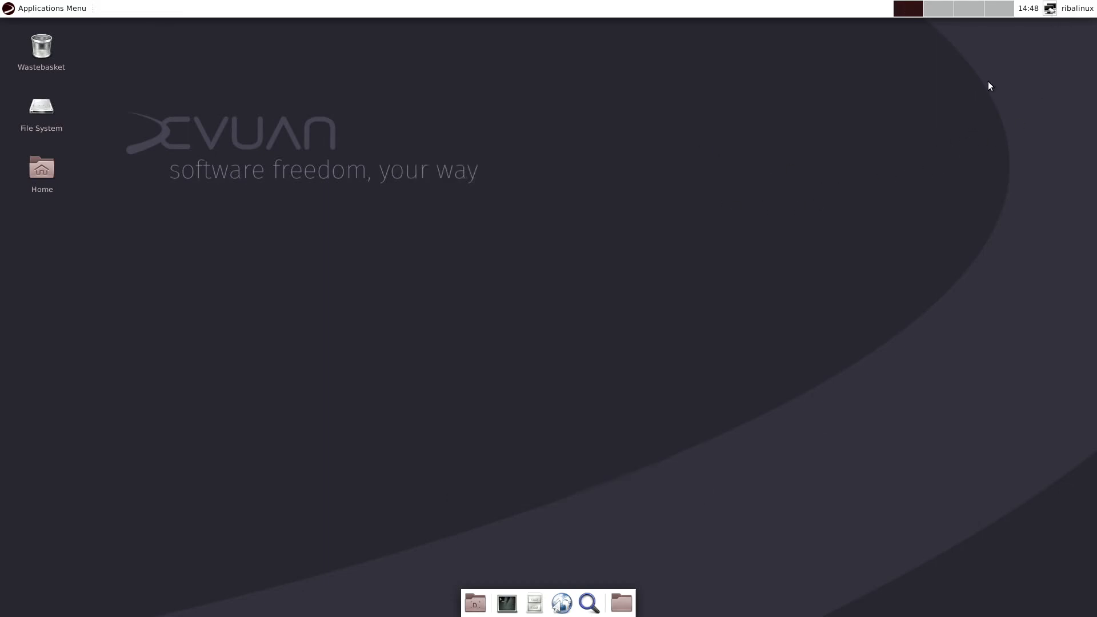
pyautogui.click(1028, 7)
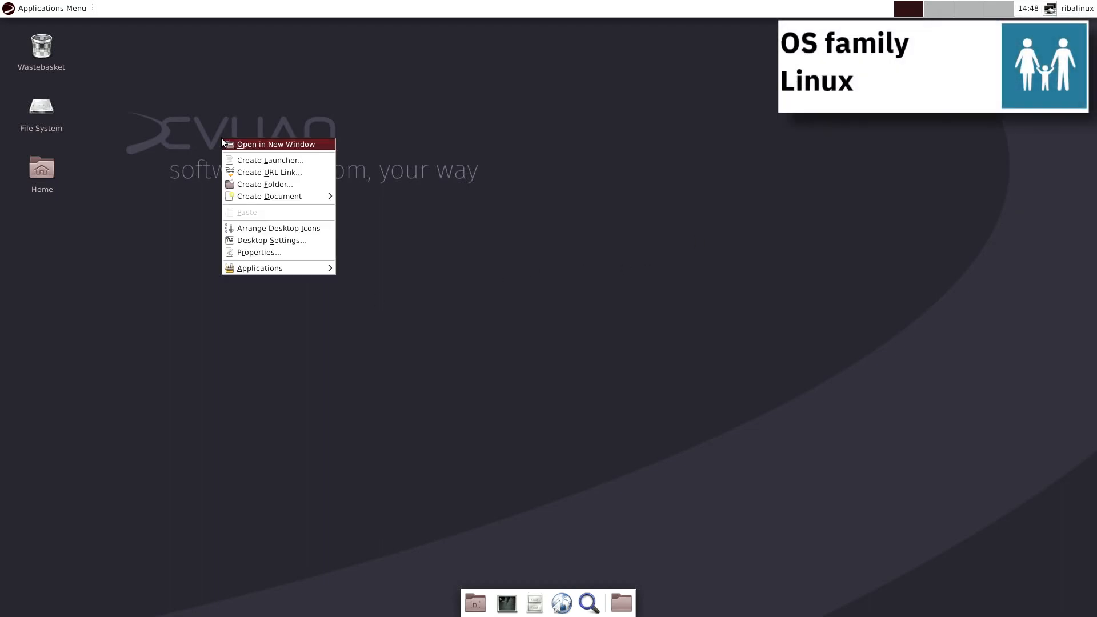
pyautogui.click(259, 268)
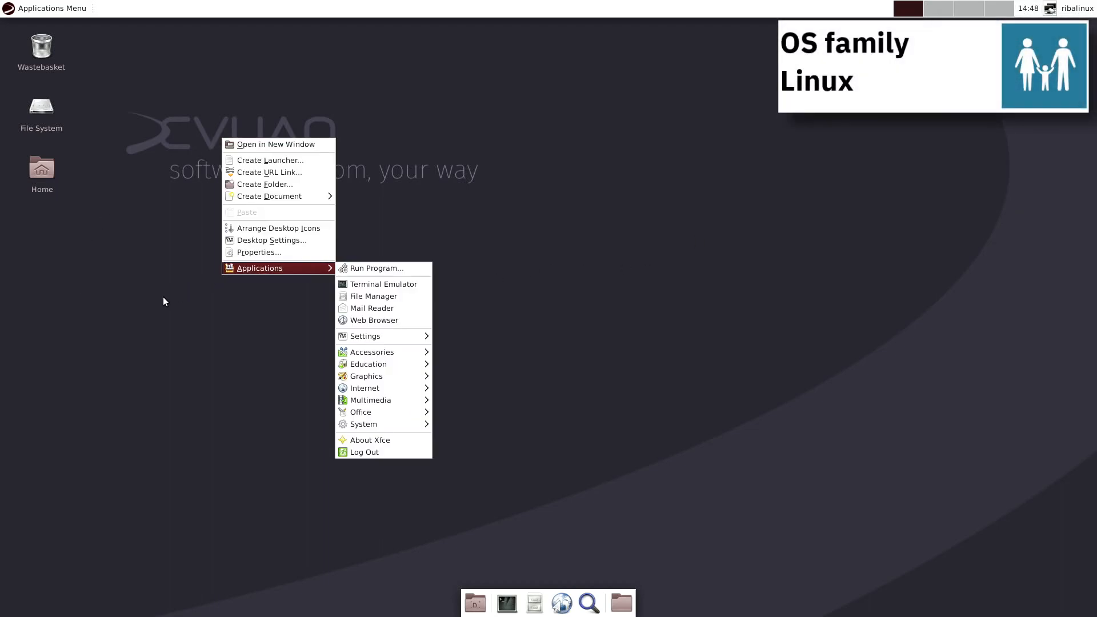
pyautogui.click(47, 9)
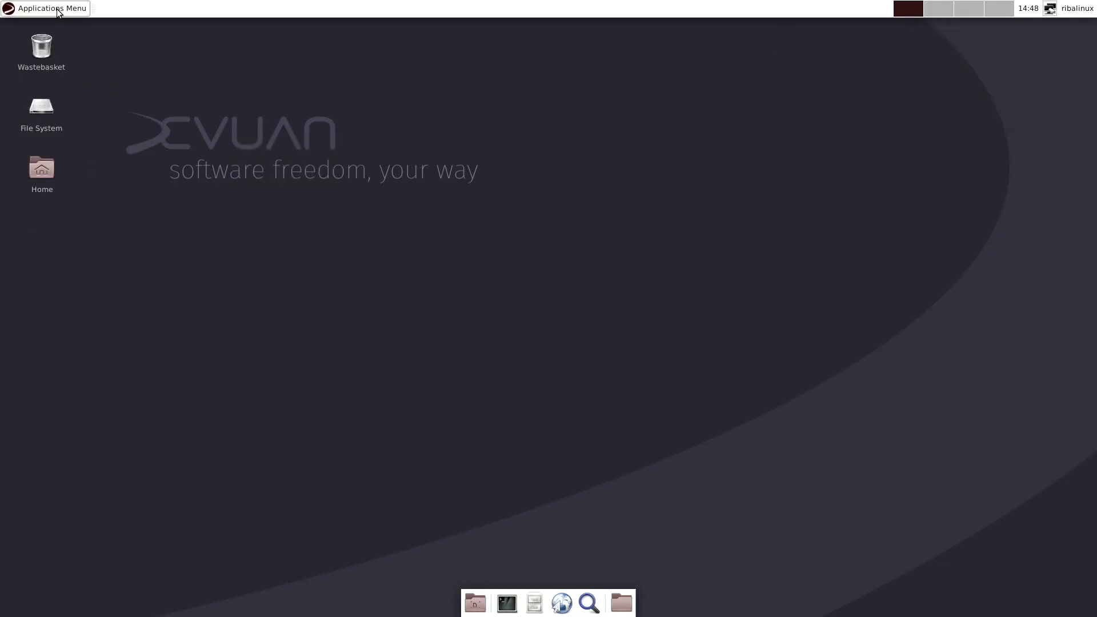
# - Search Application Finder for 'term' to launch Terminal Emulator
pyautogui.click(588, 604)
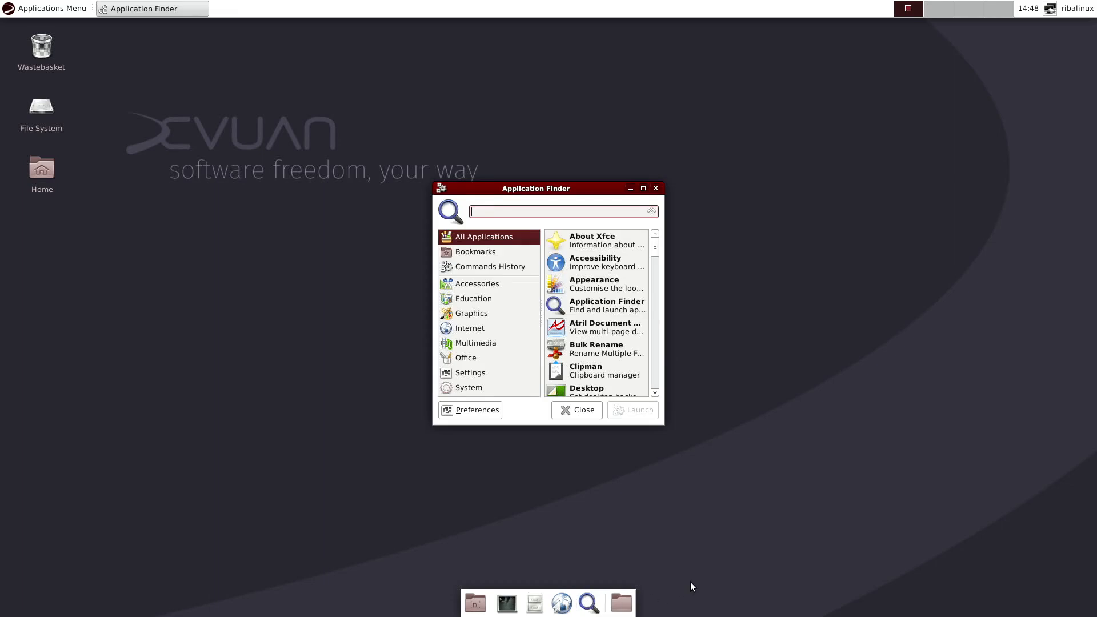
pyautogui.write('ter')
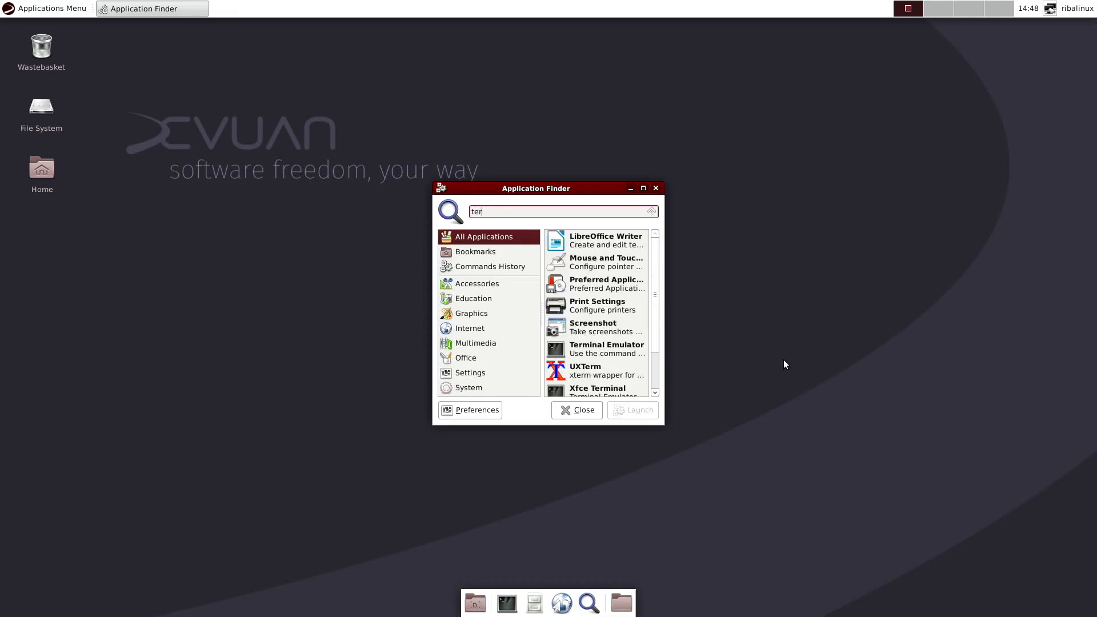
pyautogui.write('m')
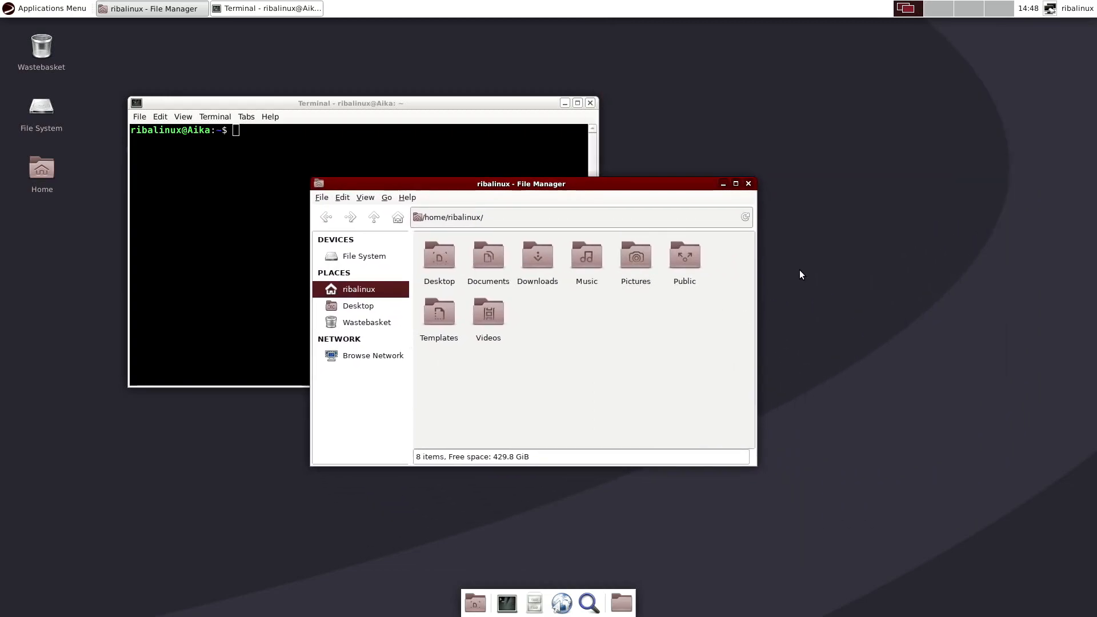
# - Bring the terminal window to the front and close it
pyautogui.press('alt+Tab')
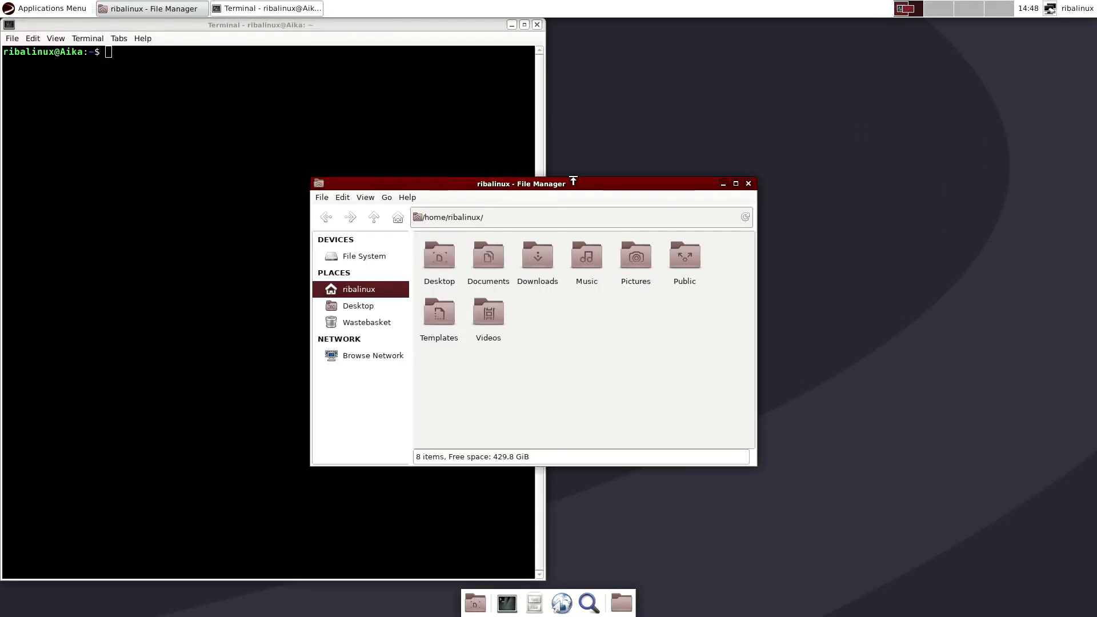
pyautogui.click(736, 184)
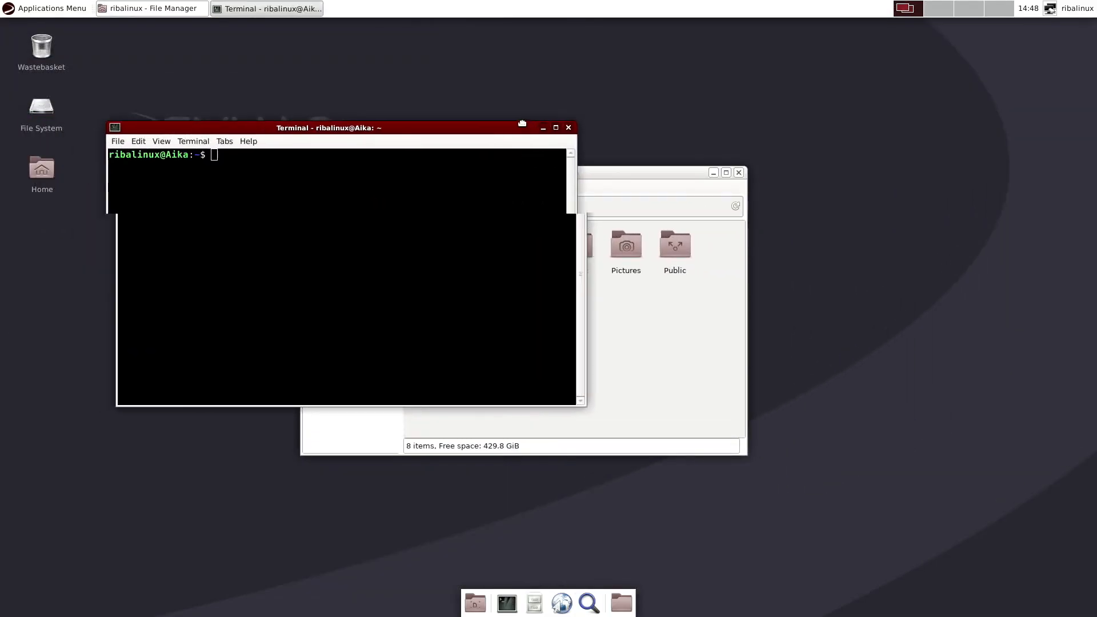
pyautogui.click(568, 128)
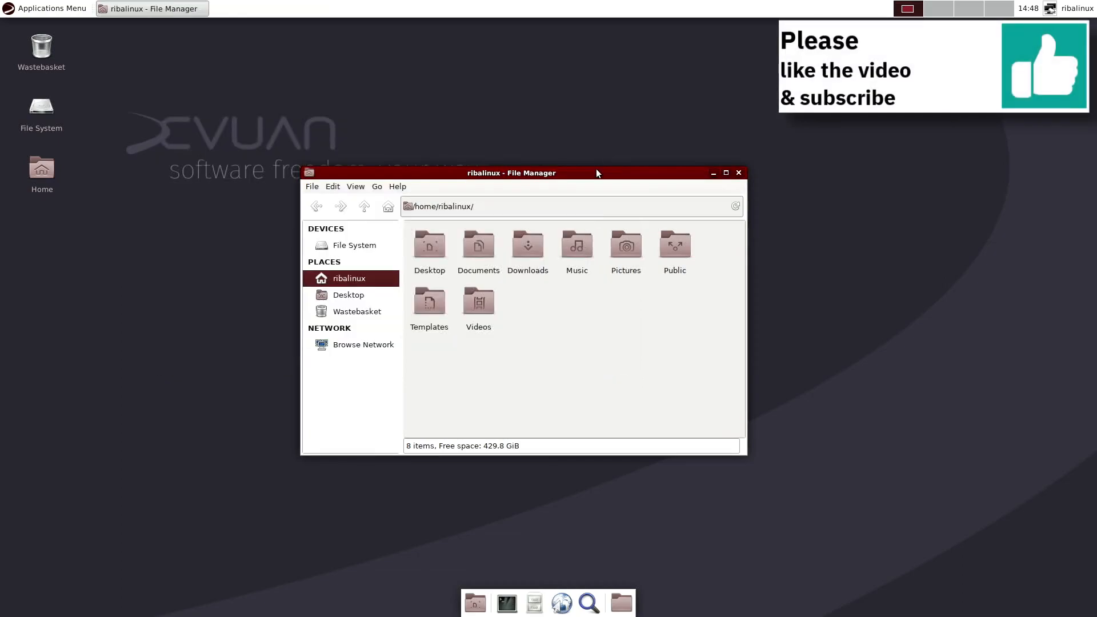
# - Browse Thunar's Help, View and File menus
pyautogui.click(296, 143)
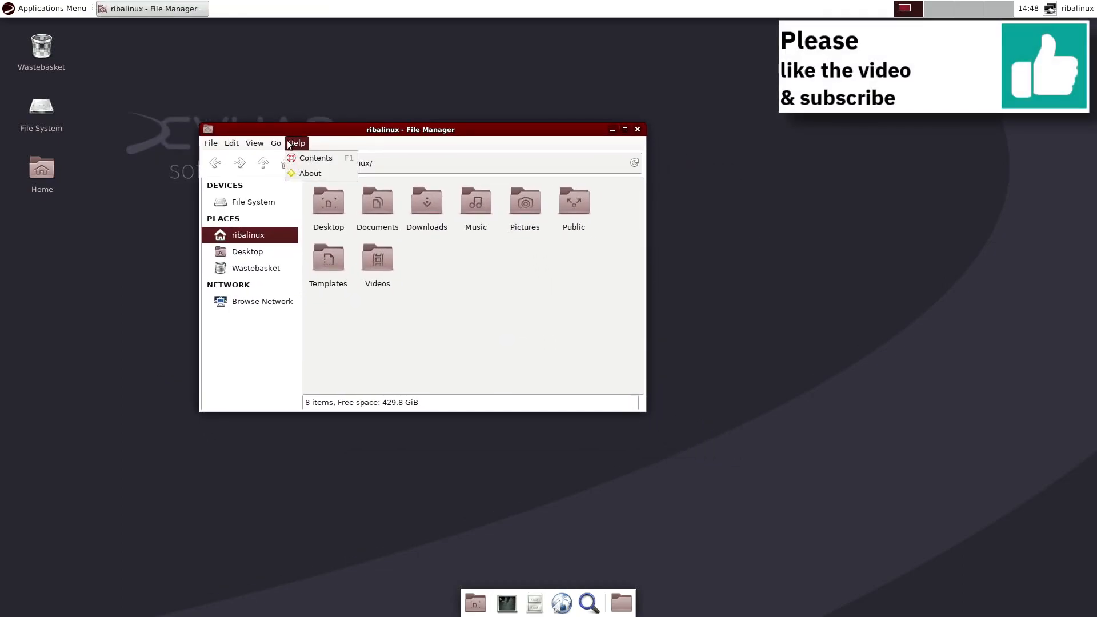
pyautogui.click(255, 143)
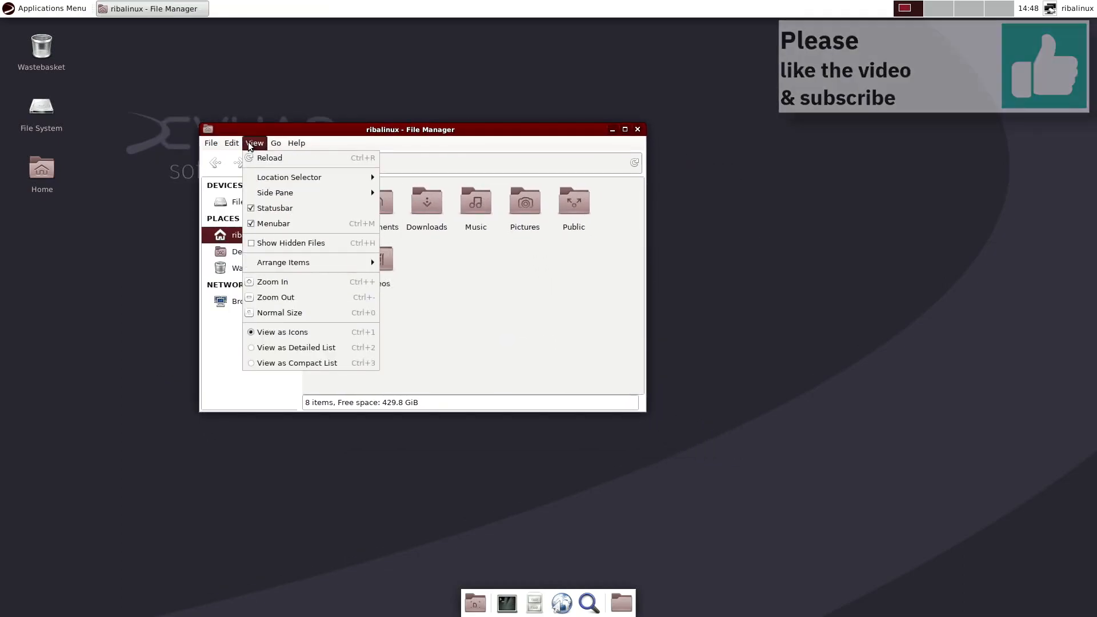
pyautogui.click(211, 143)
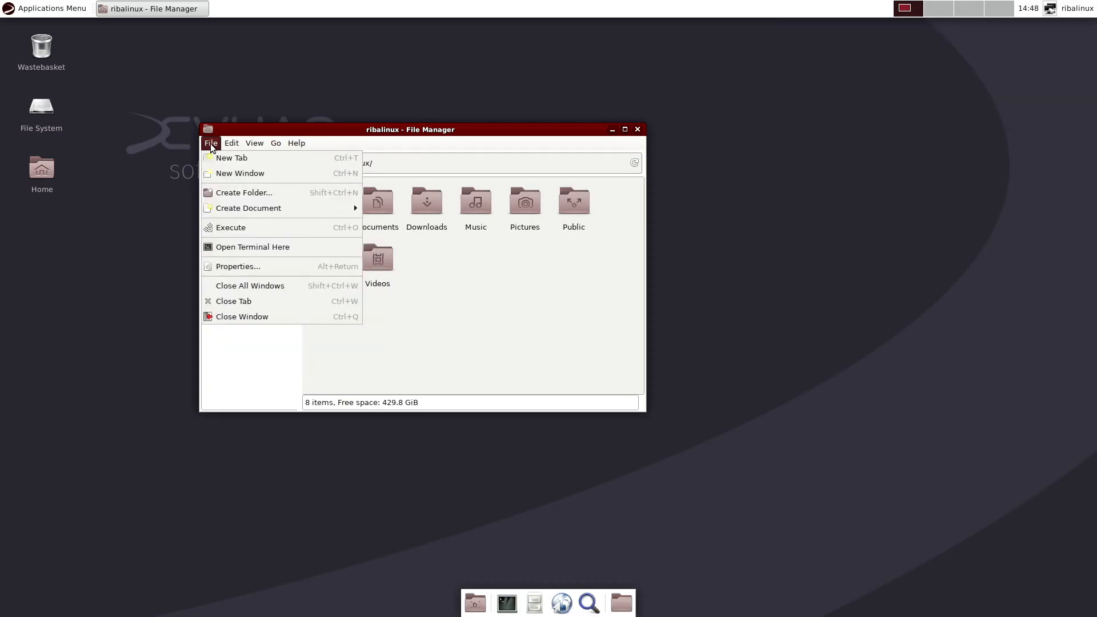
# - Maximize and restore the Thunar window, then close it
pyautogui.click(623, 130)
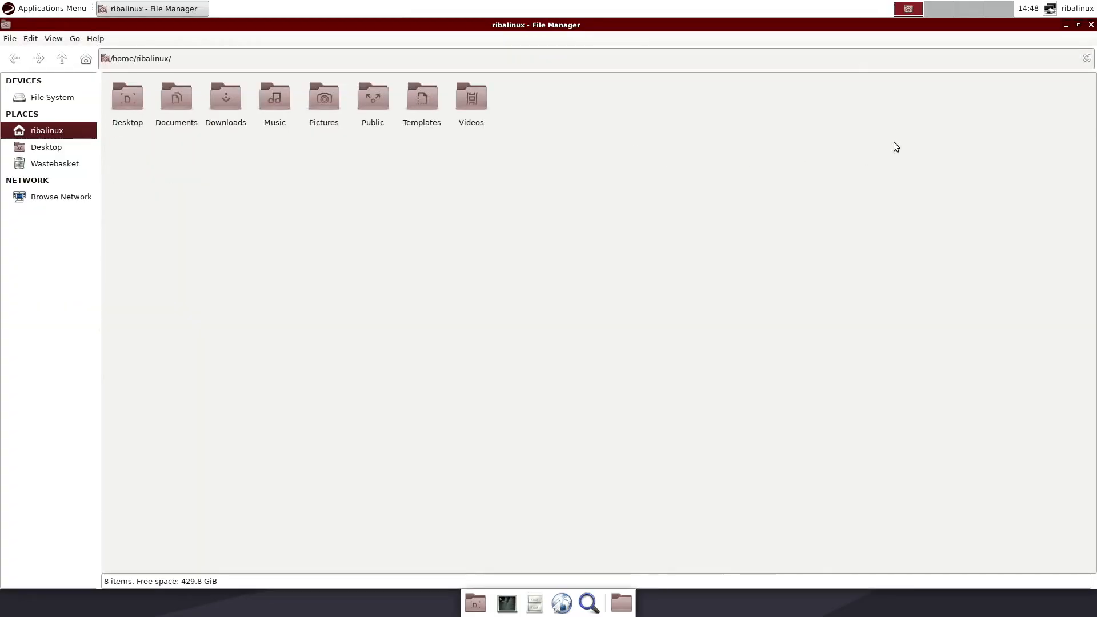
pyautogui.click(1078, 24)
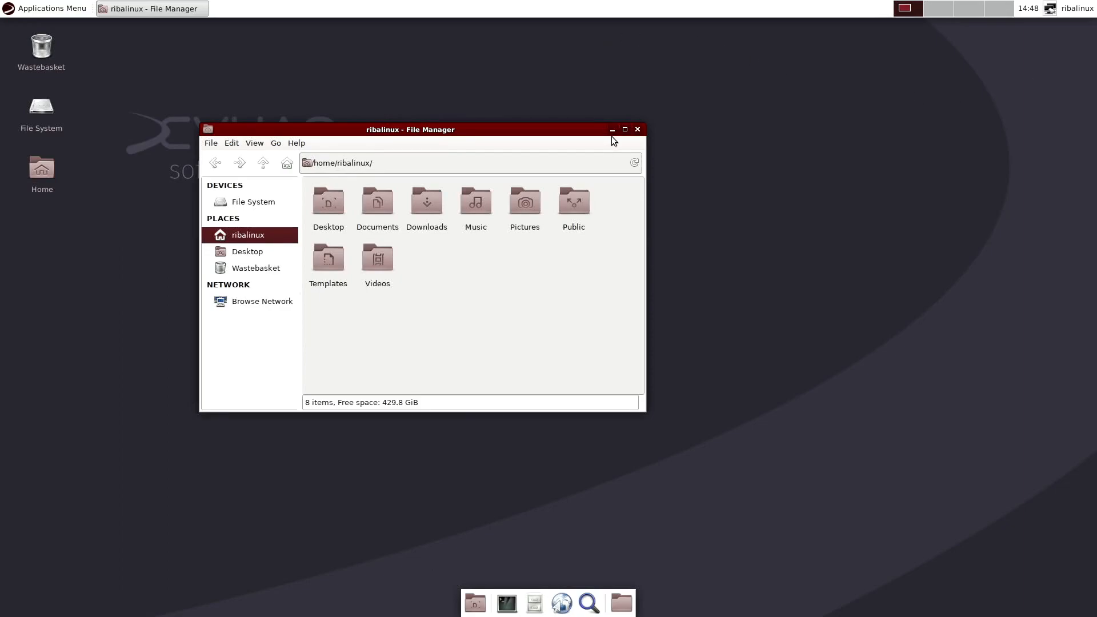
pyautogui.click(612, 129)
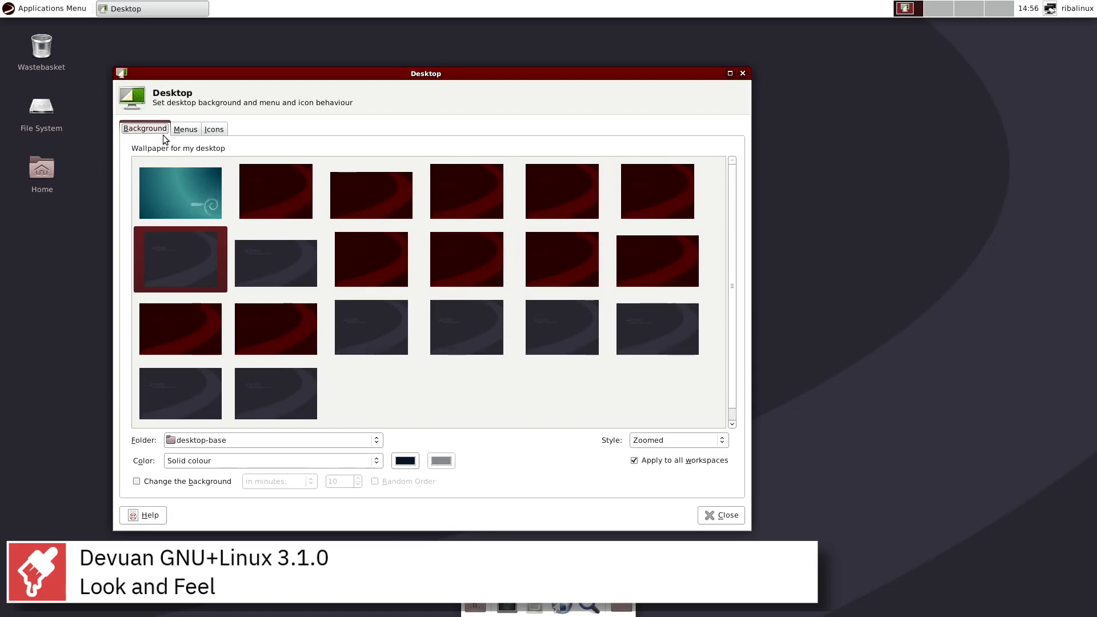
# - View the Menus tab of Desktop settings and close the dialog
pyautogui.click(184, 128)
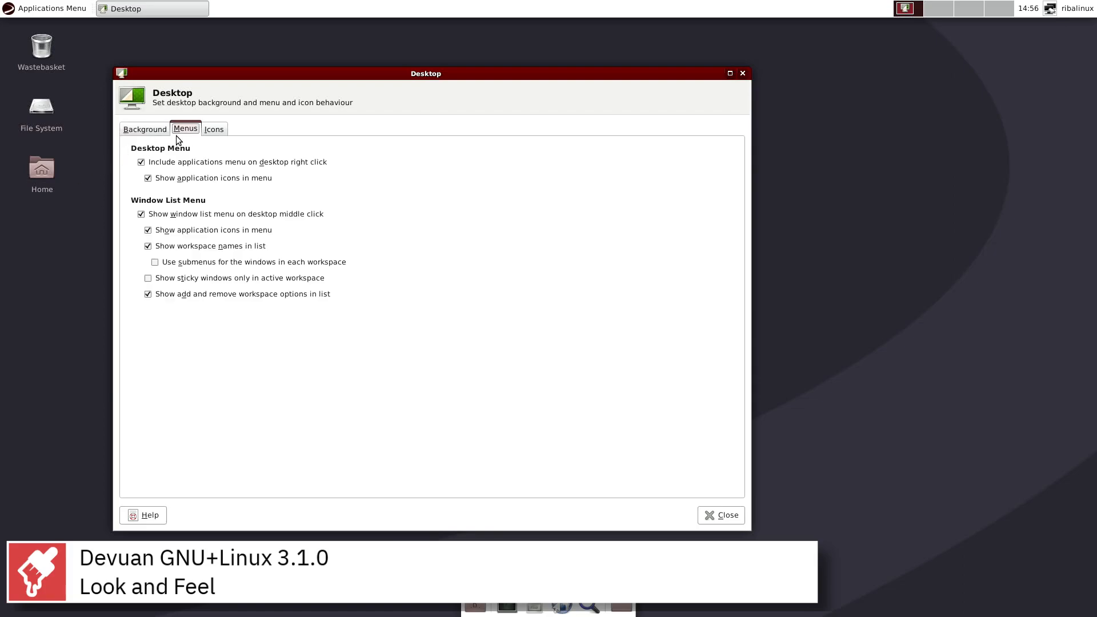
pyautogui.click(213, 129)
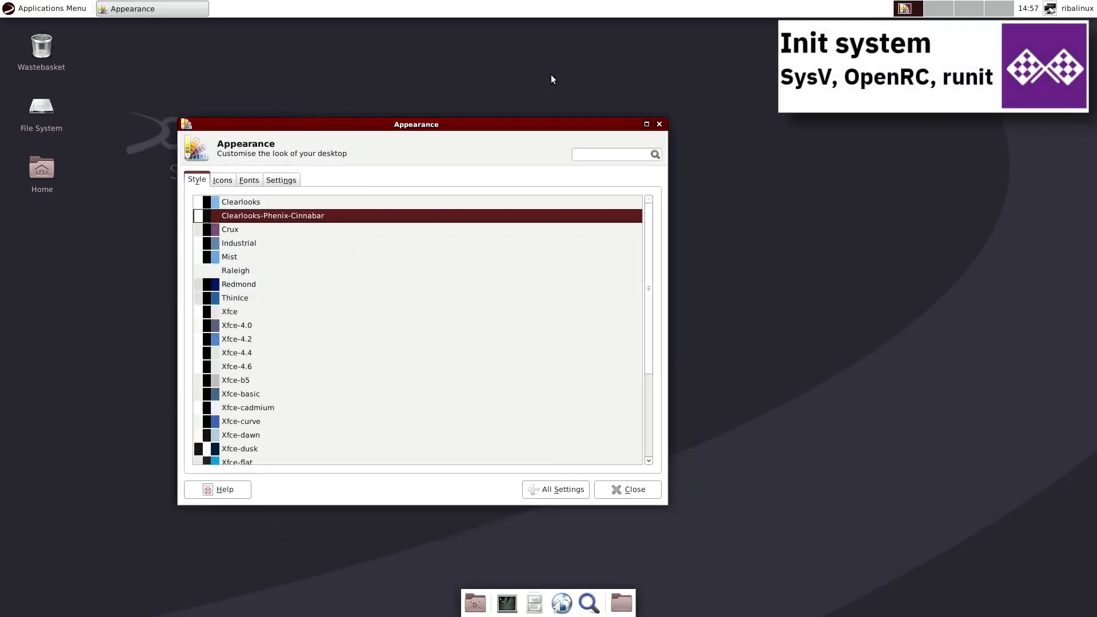
pyautogui.moveTo(645, 222)
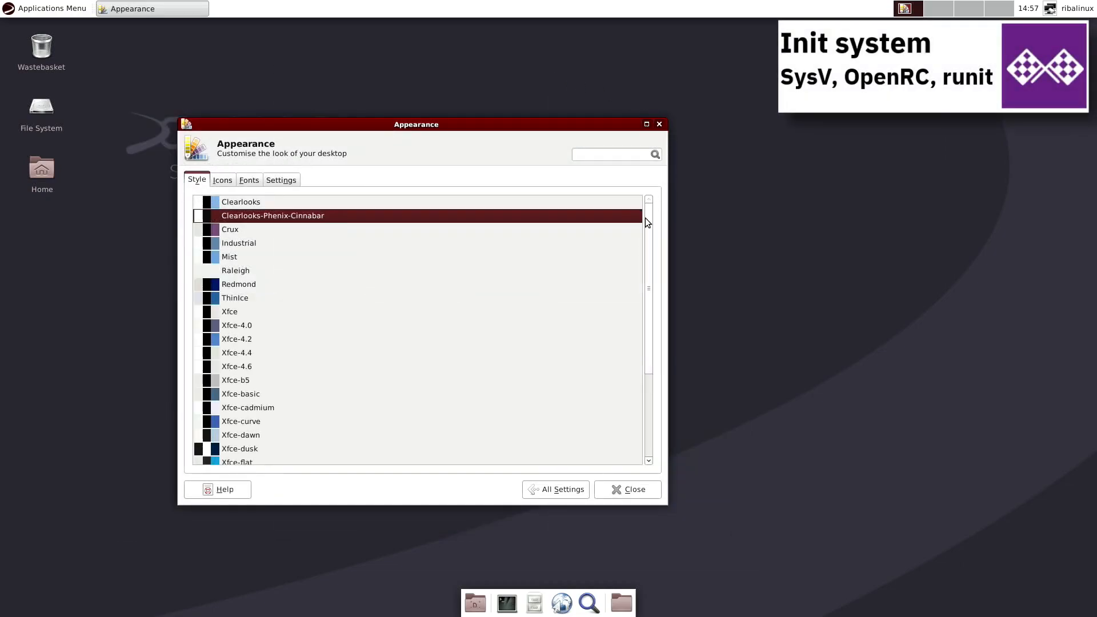
# - Browse the Style list, Icons and Fonts tabs, then close Appearance settings
pyautogui.scroll(-3)
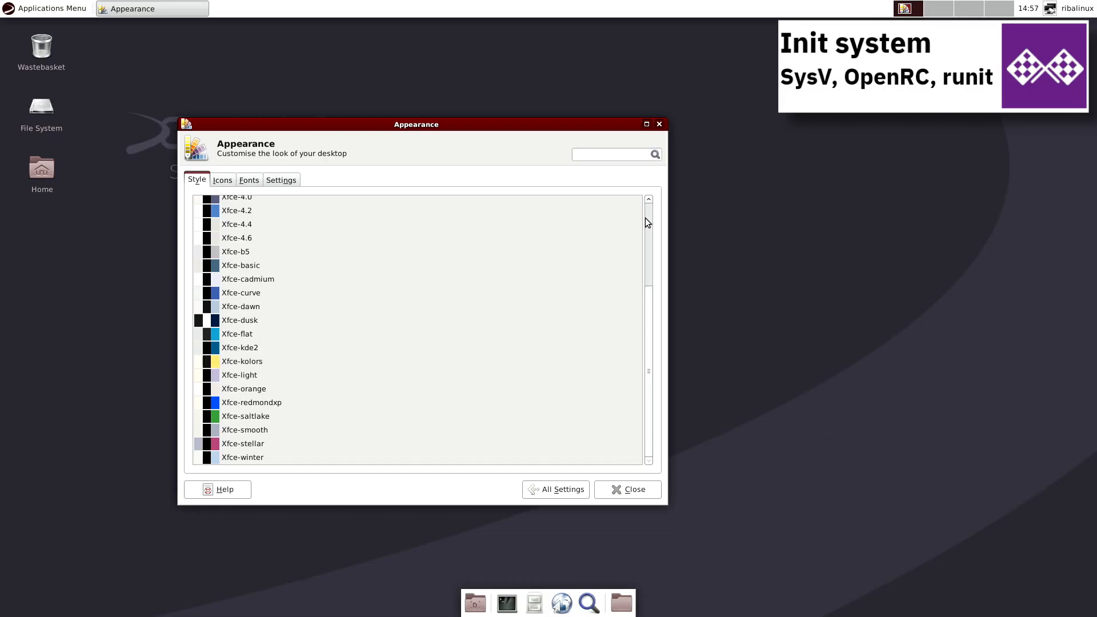
pyautogui.click(221, 180)
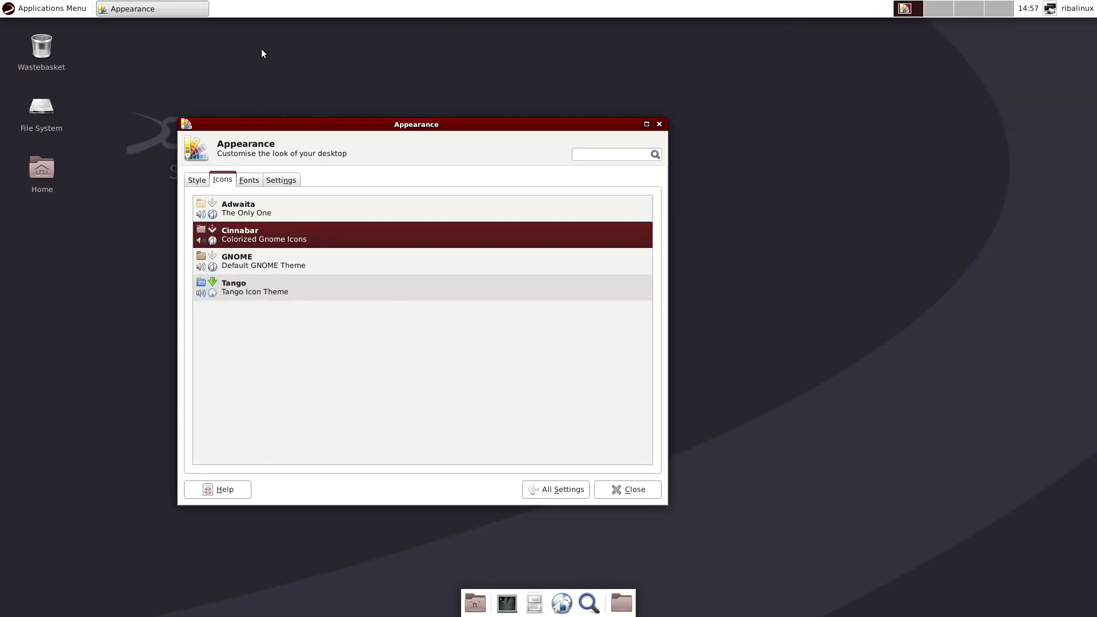
pyautogui.click(249, 180)
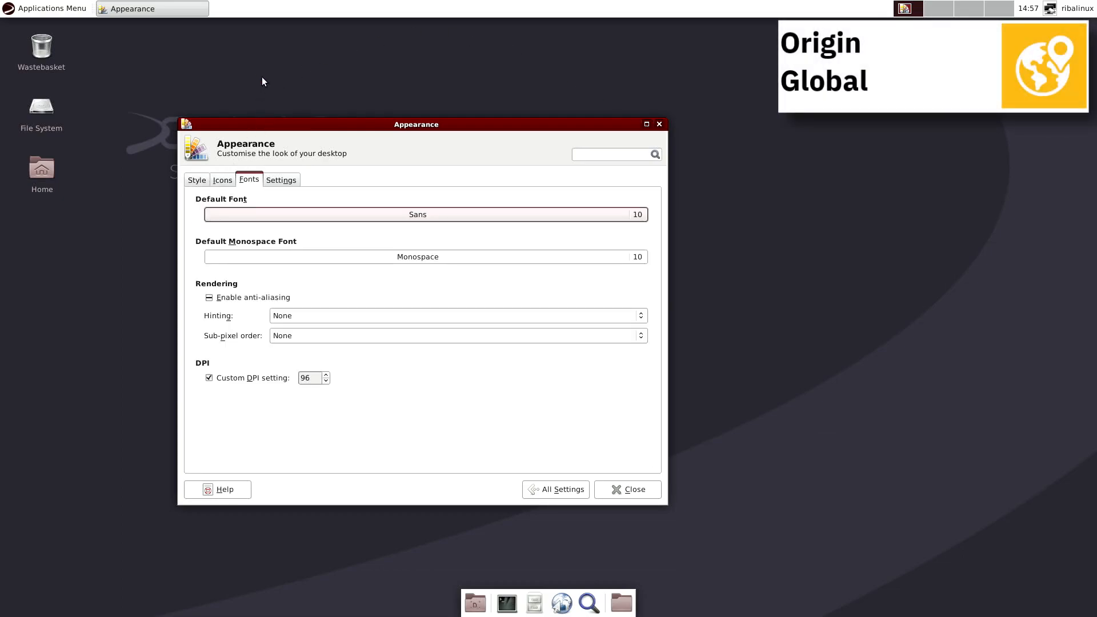
pyautogui.click(281, 179)
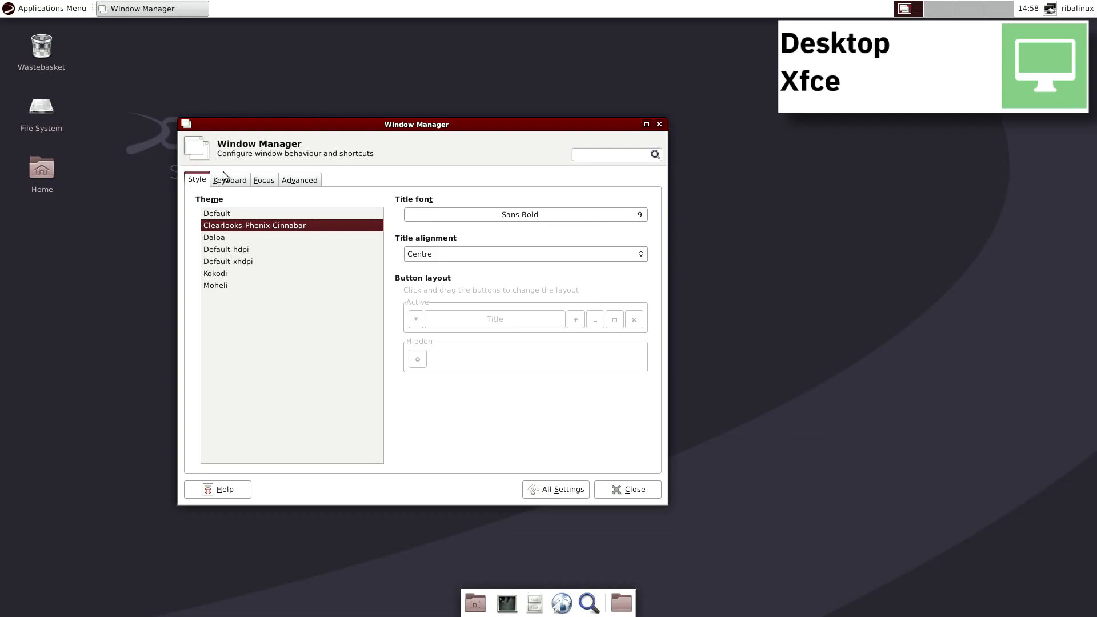
# - View the Focus tab of Window Manager settings and close them
pyautogui.click(264, 180)
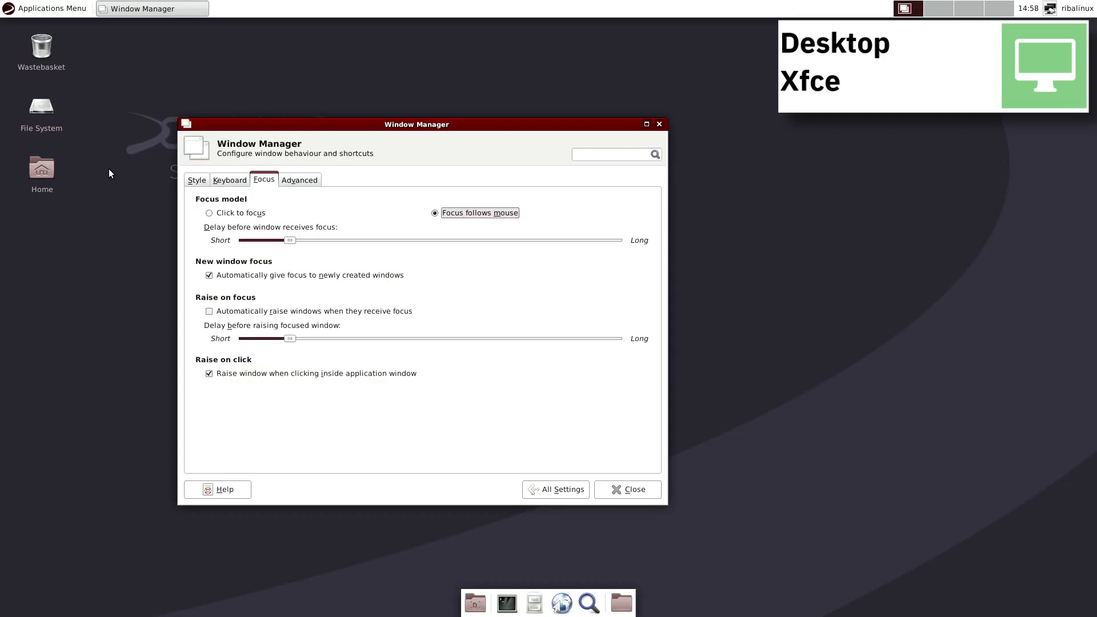
pyautogui.click(299, 180)
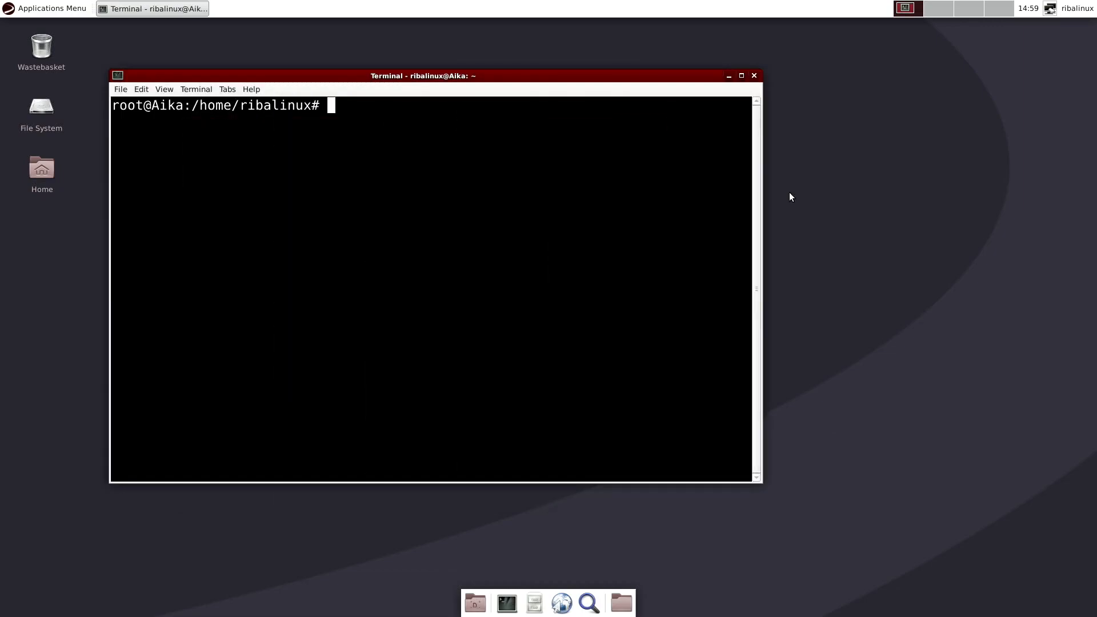
# - Type 'apt install mc' at the root prompt
pyautogui.write('apt')
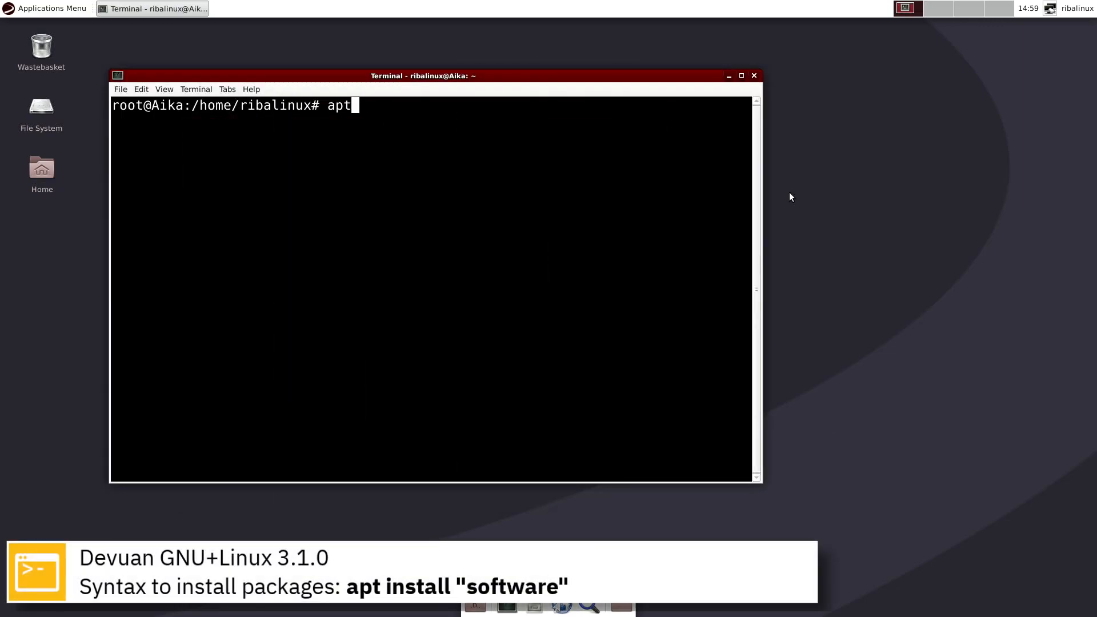
pyautogui.write('install')
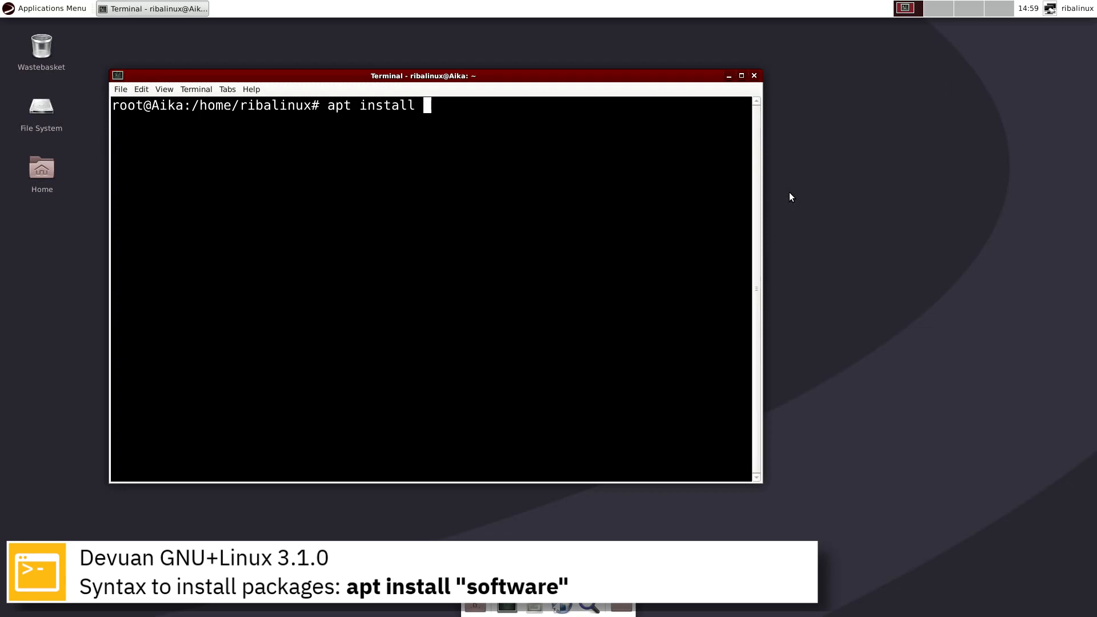
pyautogui.write('mc')
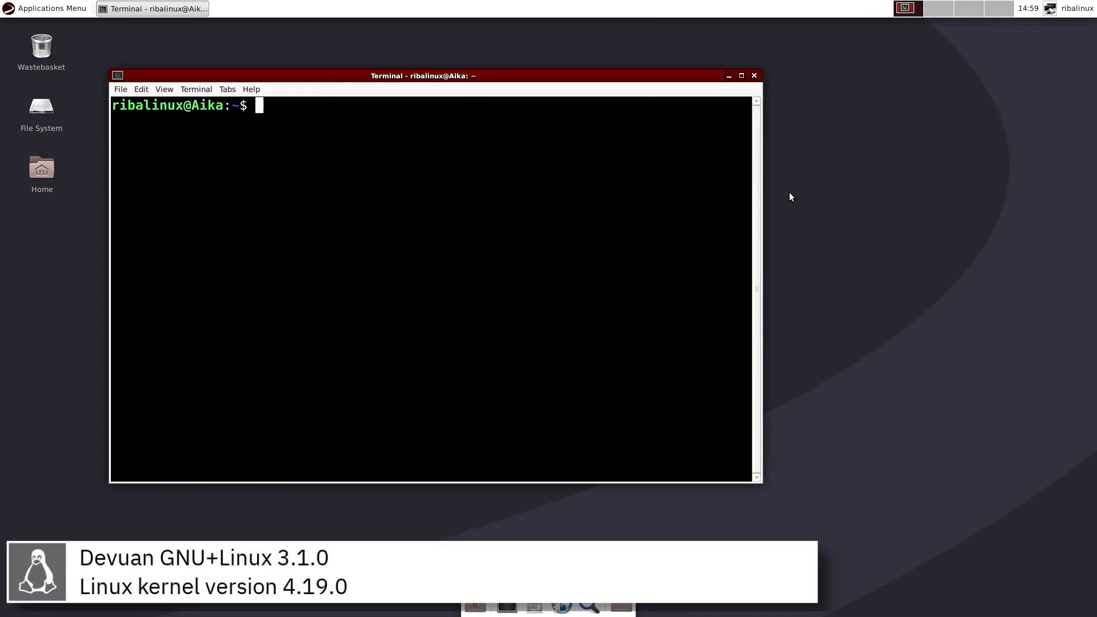
# - Run 'uname -a' to show kernel 4.19.0-14-amd64, then close the terminal
pyautogui.write('uname -a')
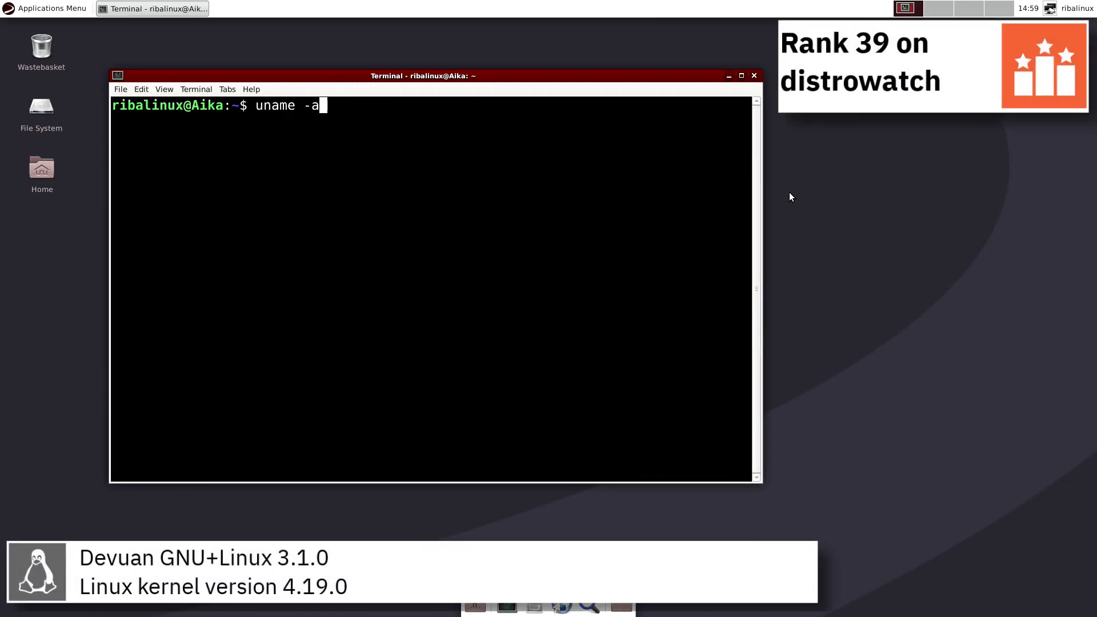
pyautogui.press('Return')
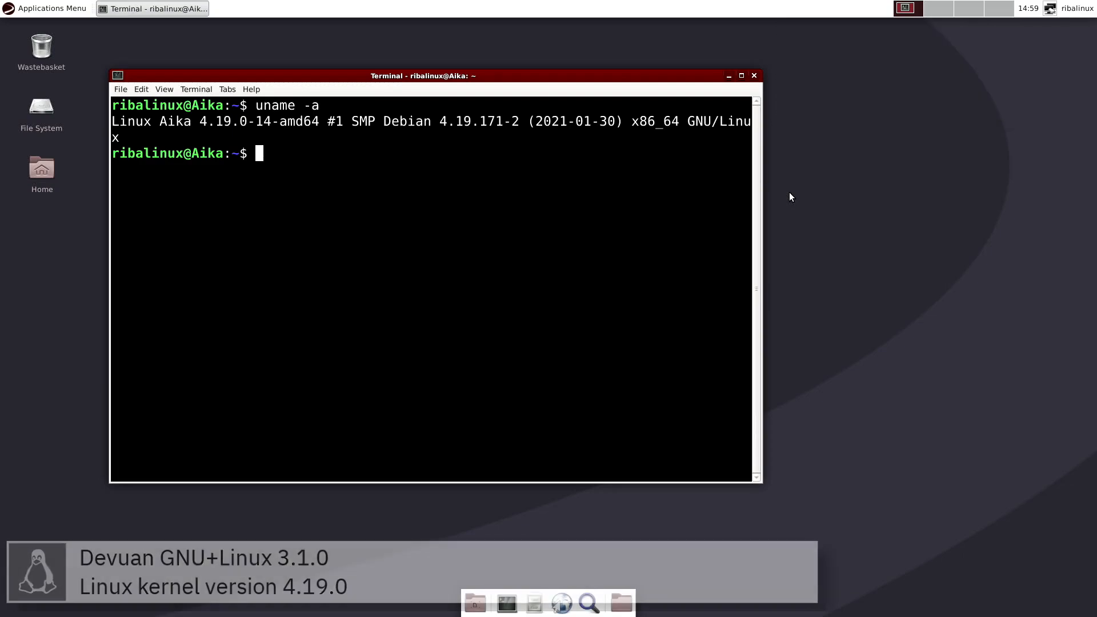
pyautogui.click(754, 76)
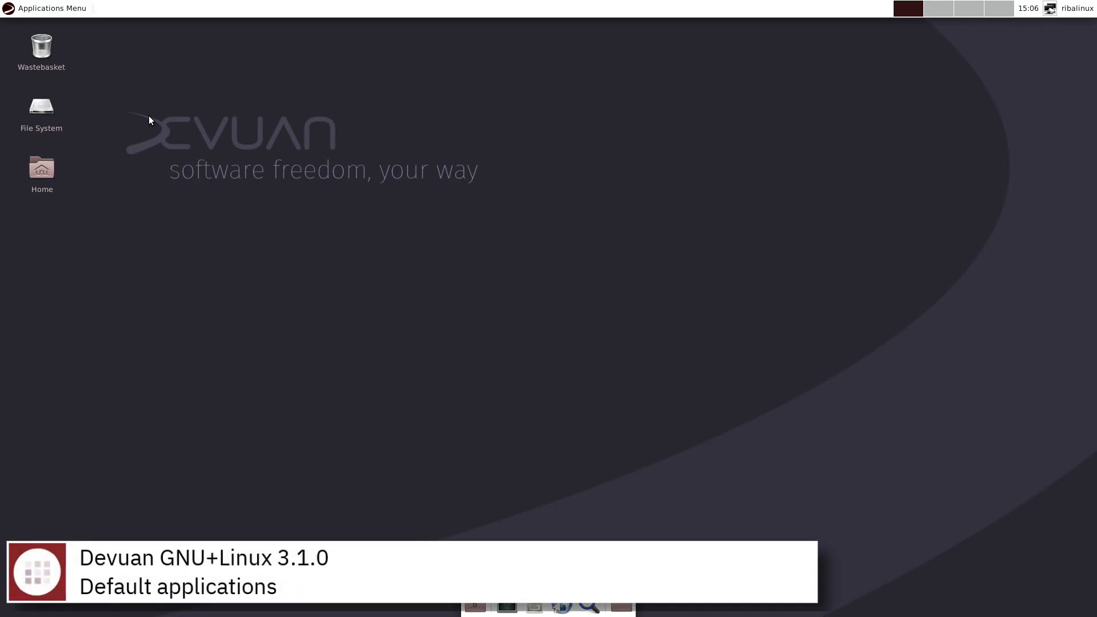
pyautogui.click(46, 9)
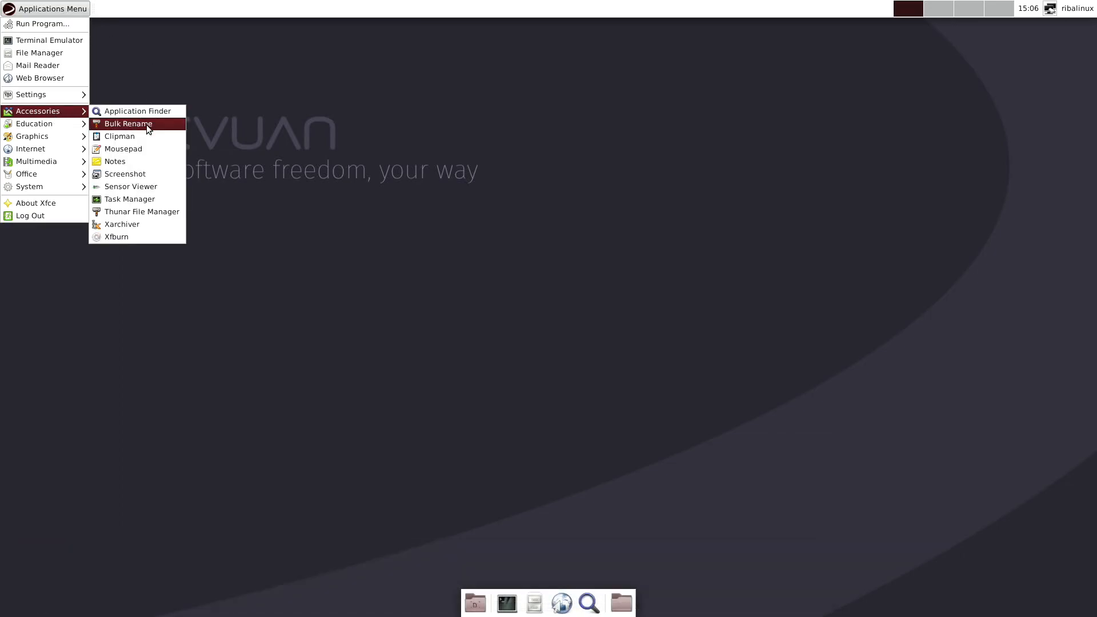
pyautogui.click(124, 173)
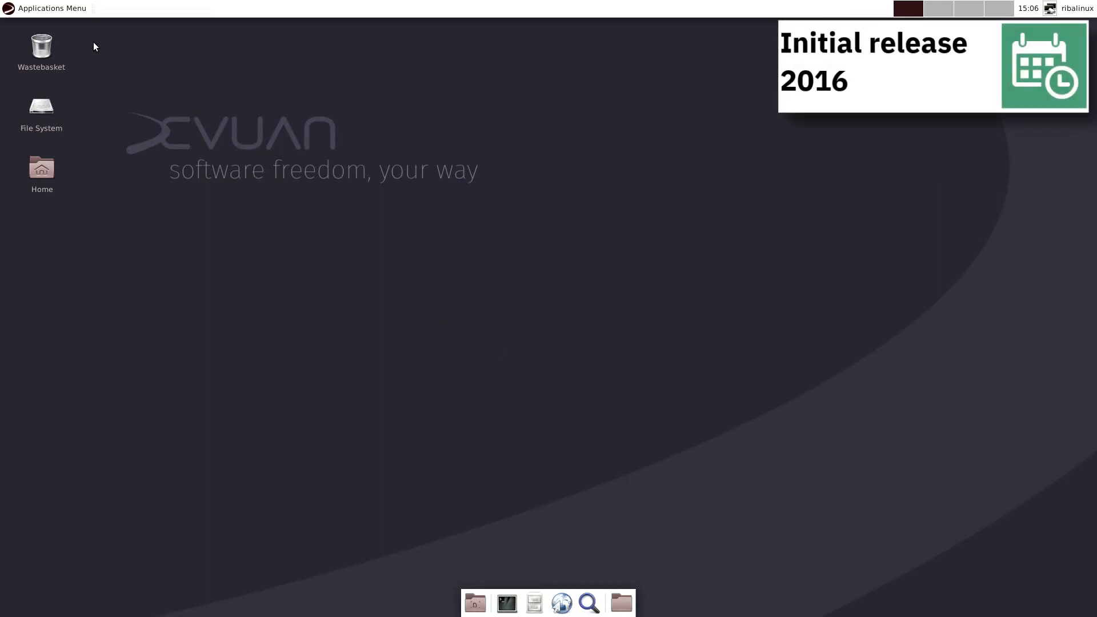
pyautogui.click(46, 8)
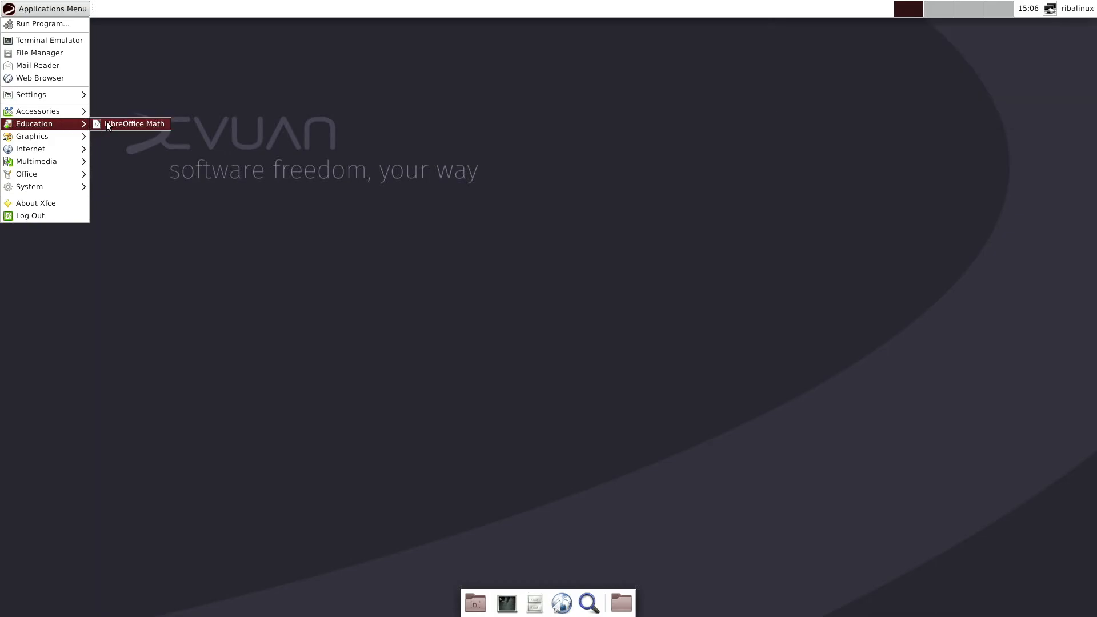
pyautogui.click(133, 124)
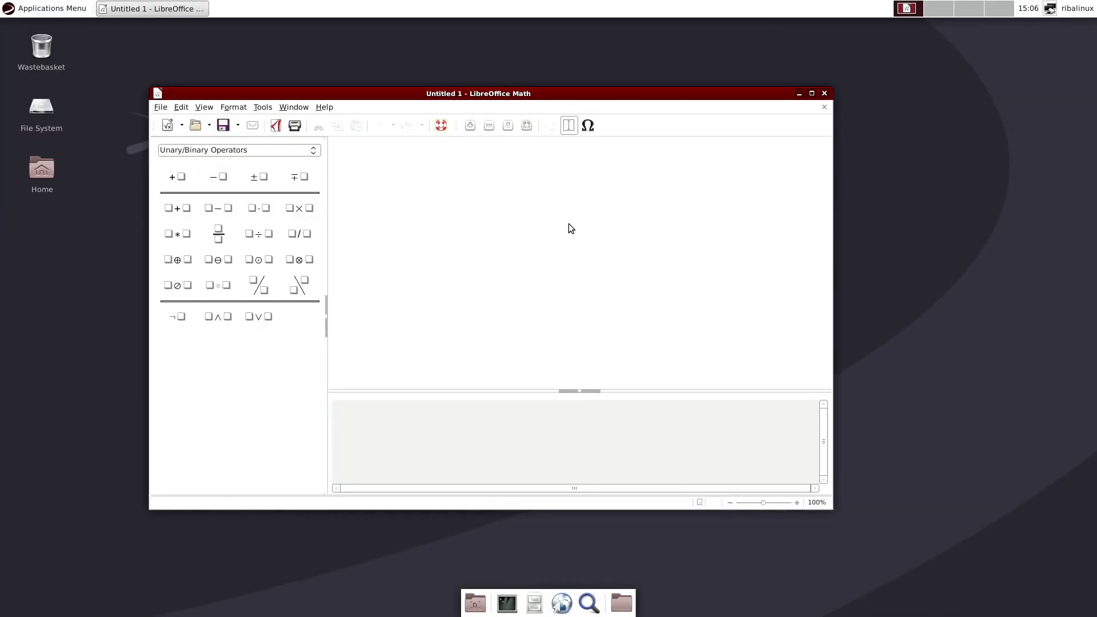
pyautogui.click(799, 93)
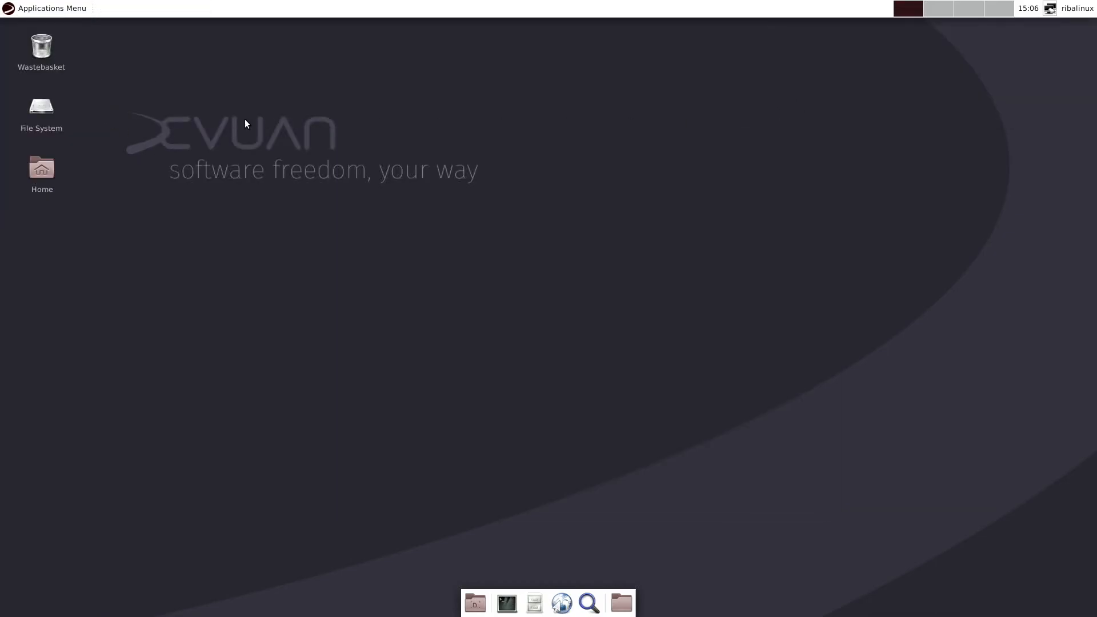
pyautogui.click(45, 8)
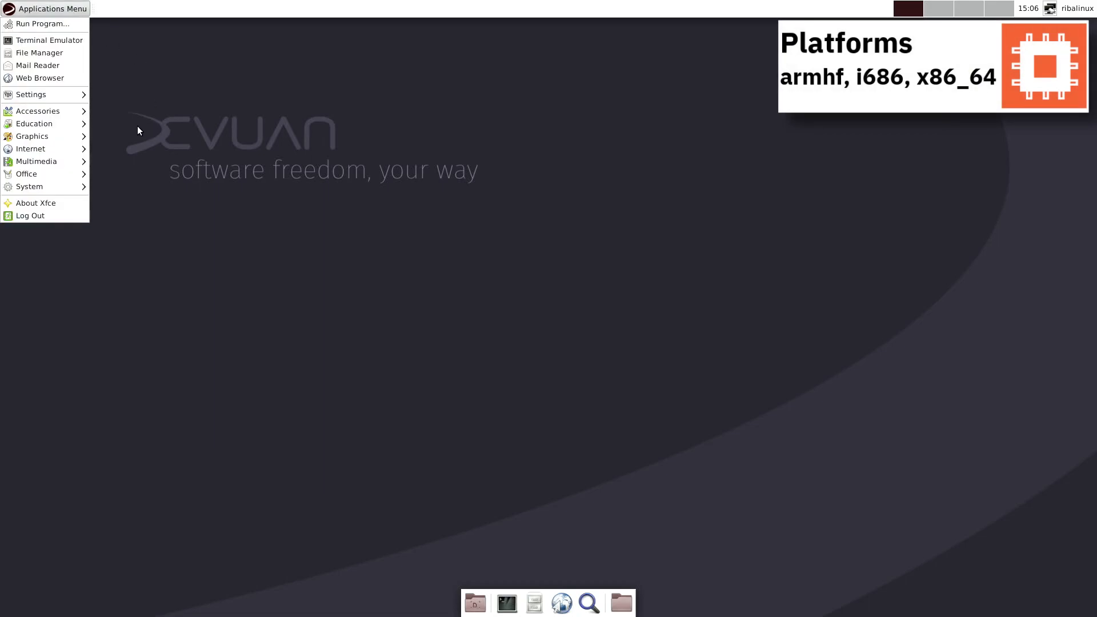
pyautogui.click(32, 136)
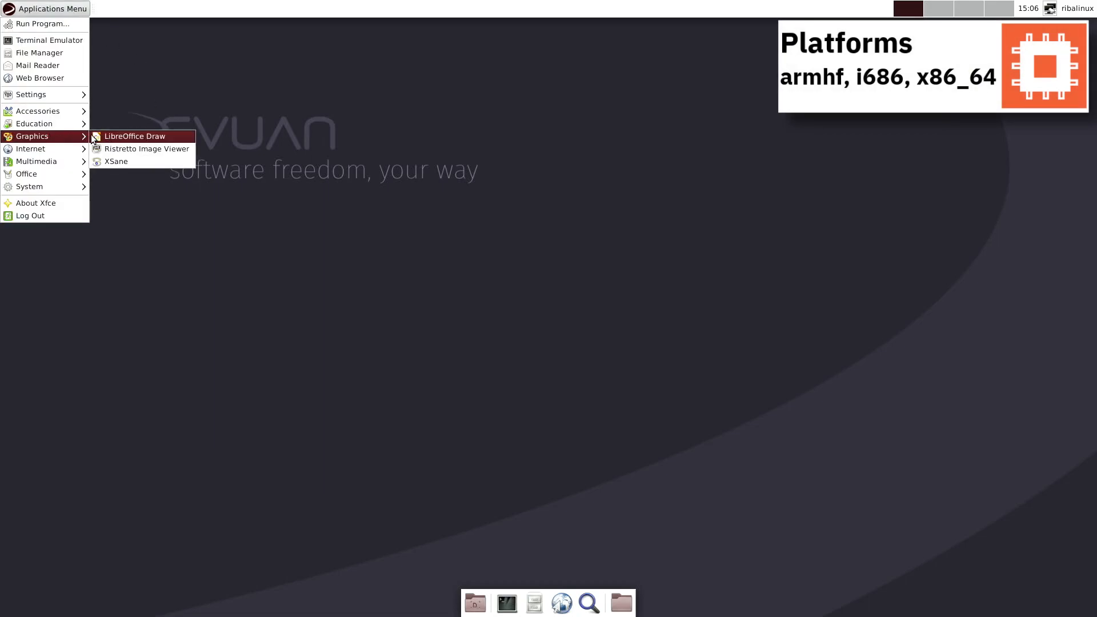
pyautogui.click(147, 149)
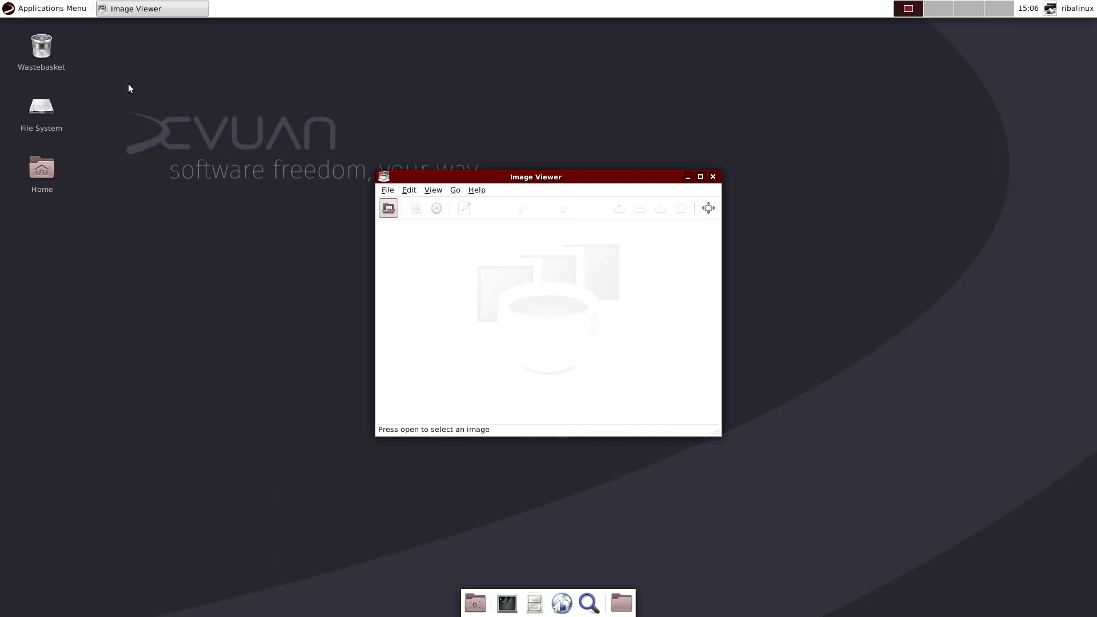
pyautogui.click(713, 177)
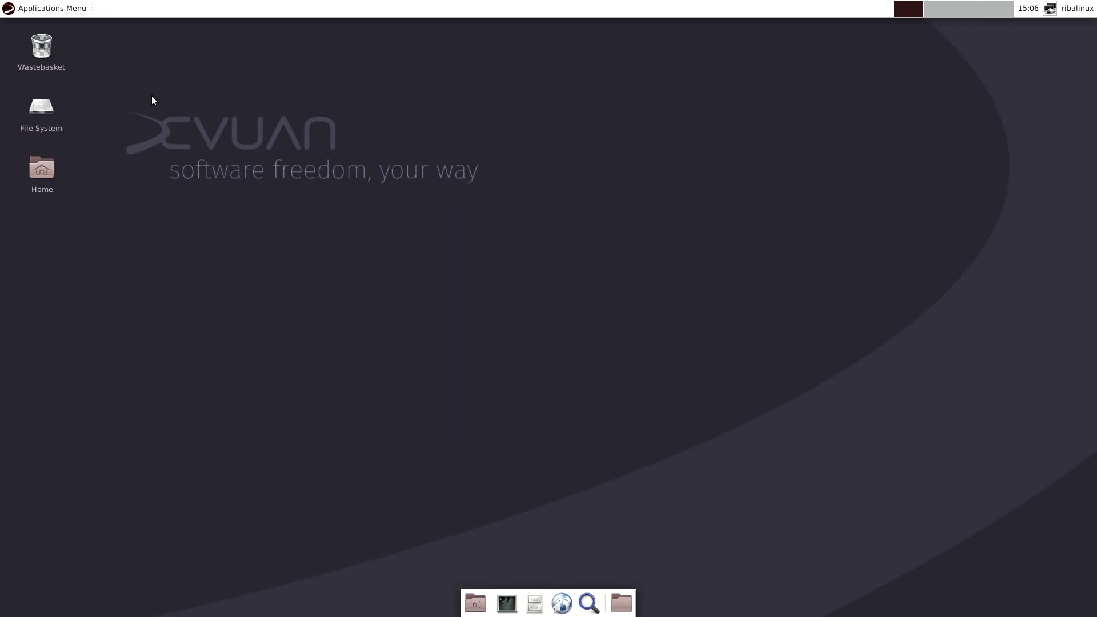
pyautogui.click(45, 8)
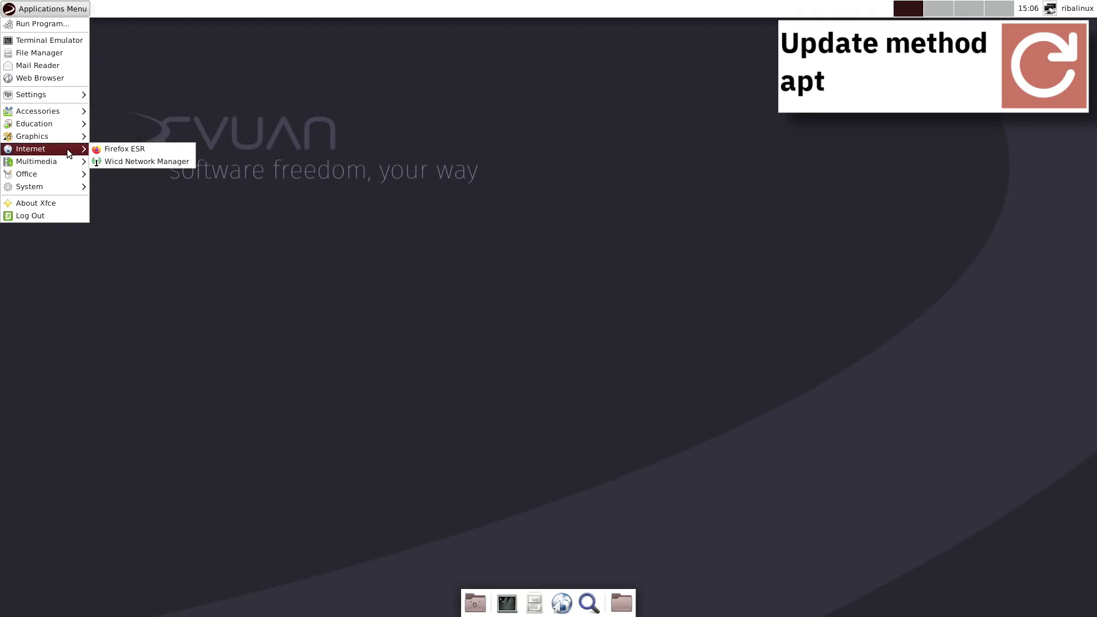
pyautogui.click(124, 148)
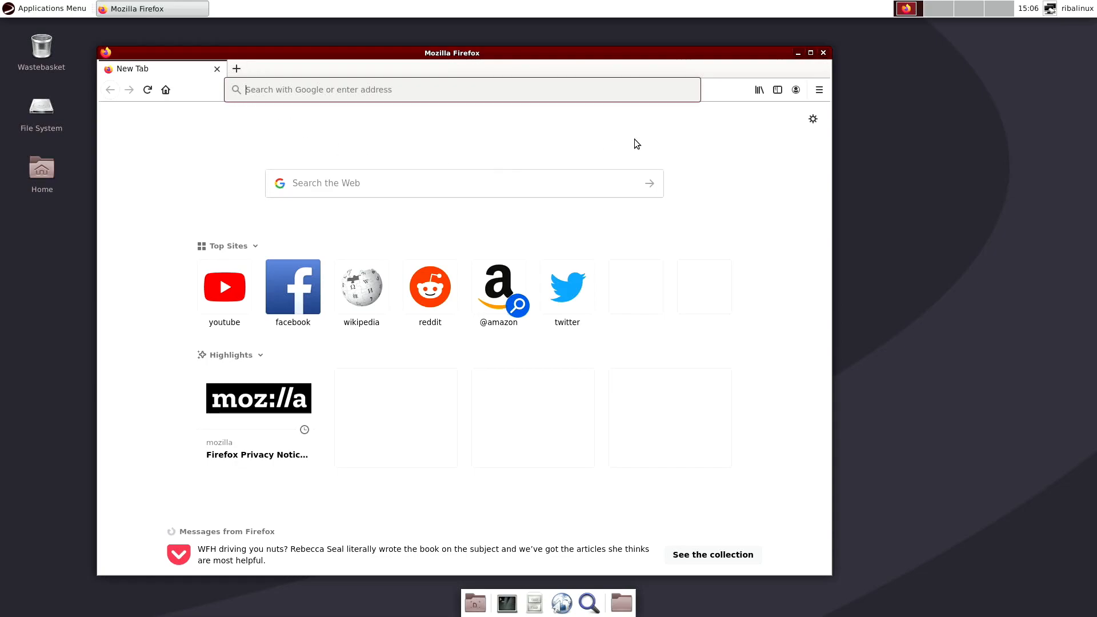
pyautogui.click(823, 53)
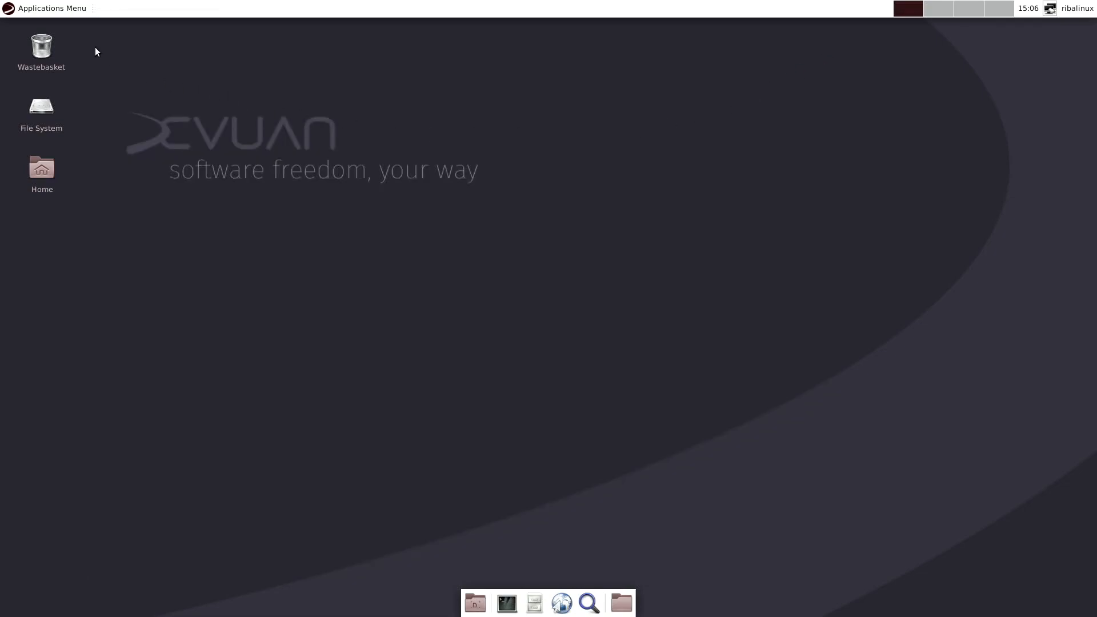
pyautogui.click(46, 9)
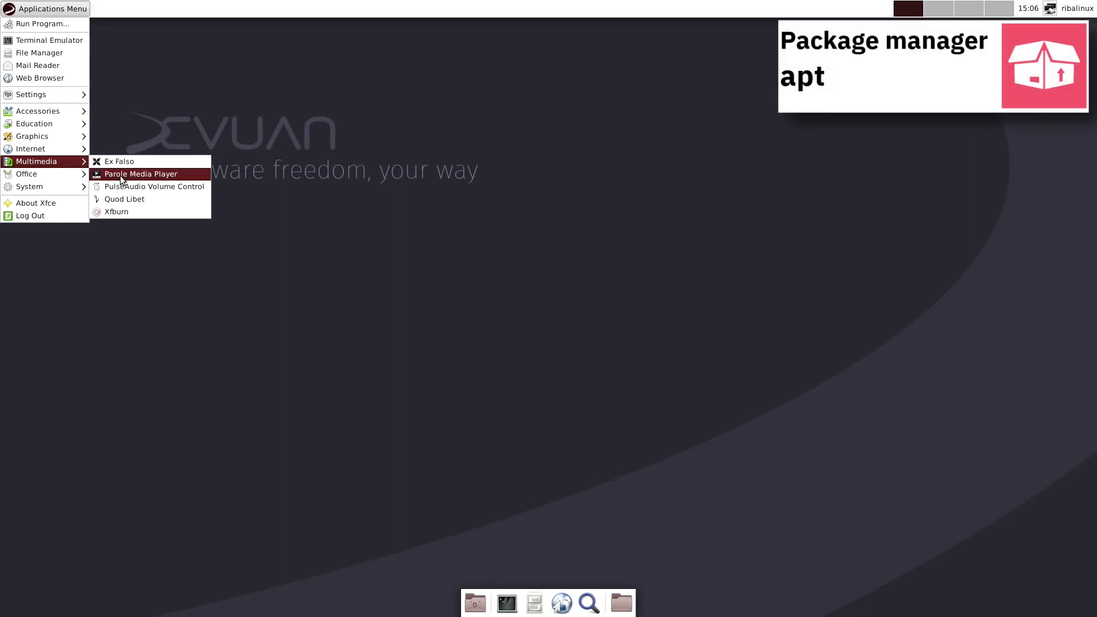
pyautogui.click(141, 173)
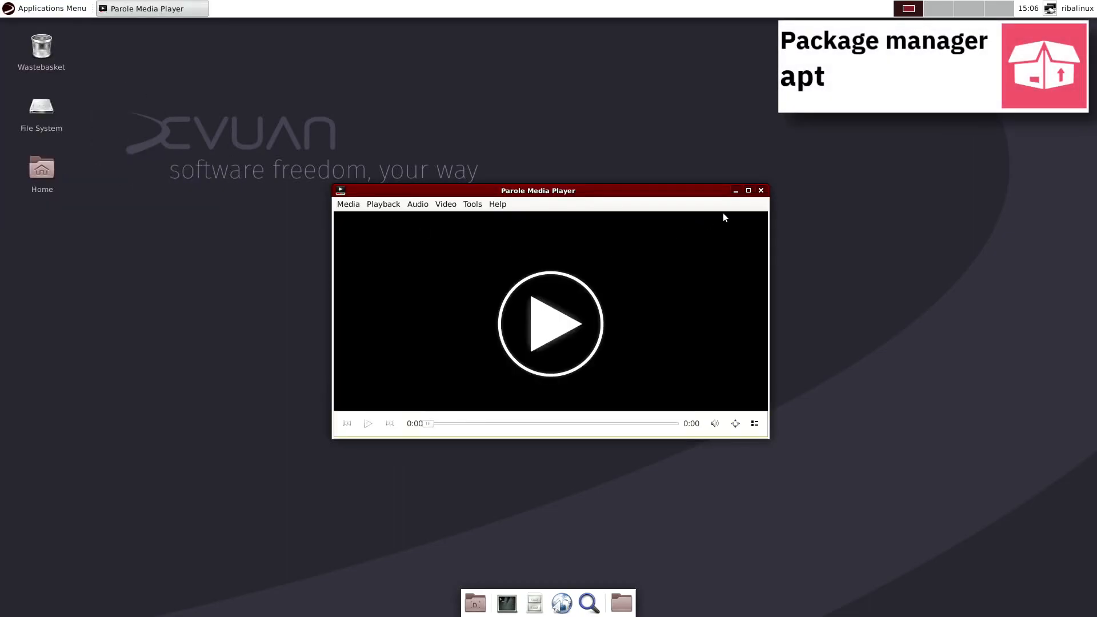
pyautogui.click(761, 189)
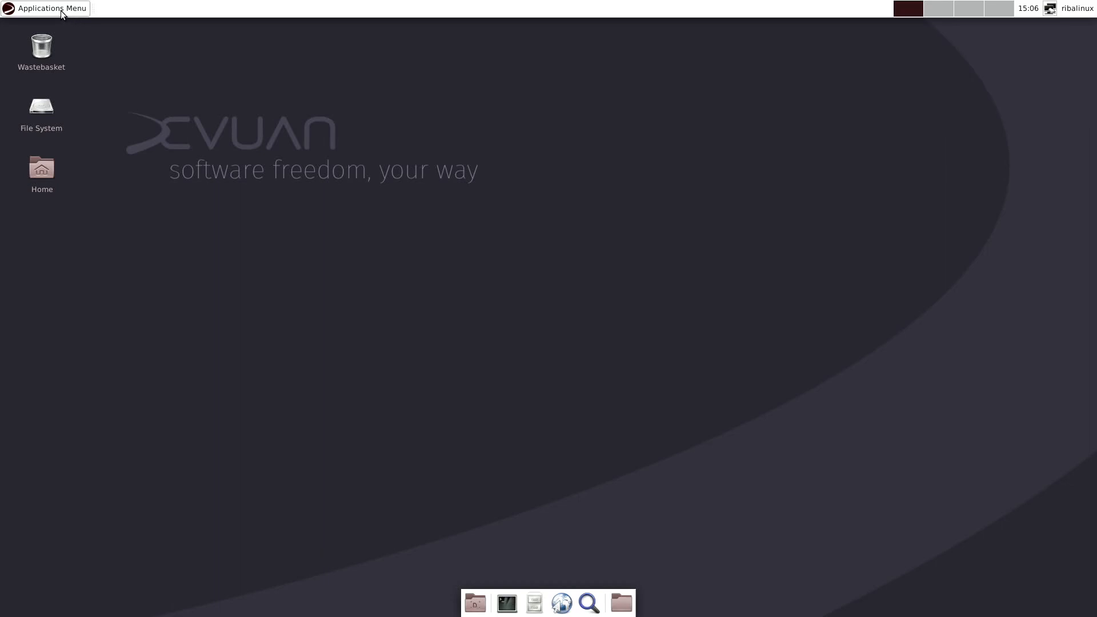
pyautogui.click(46, 8)
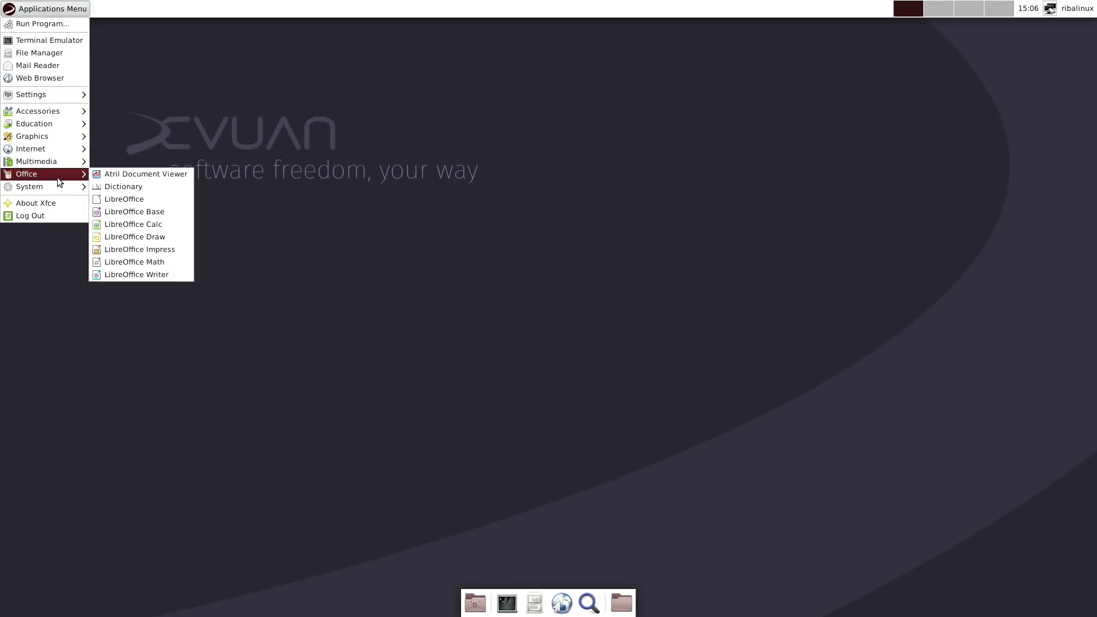
pyautogui.moveTo(136, 274)
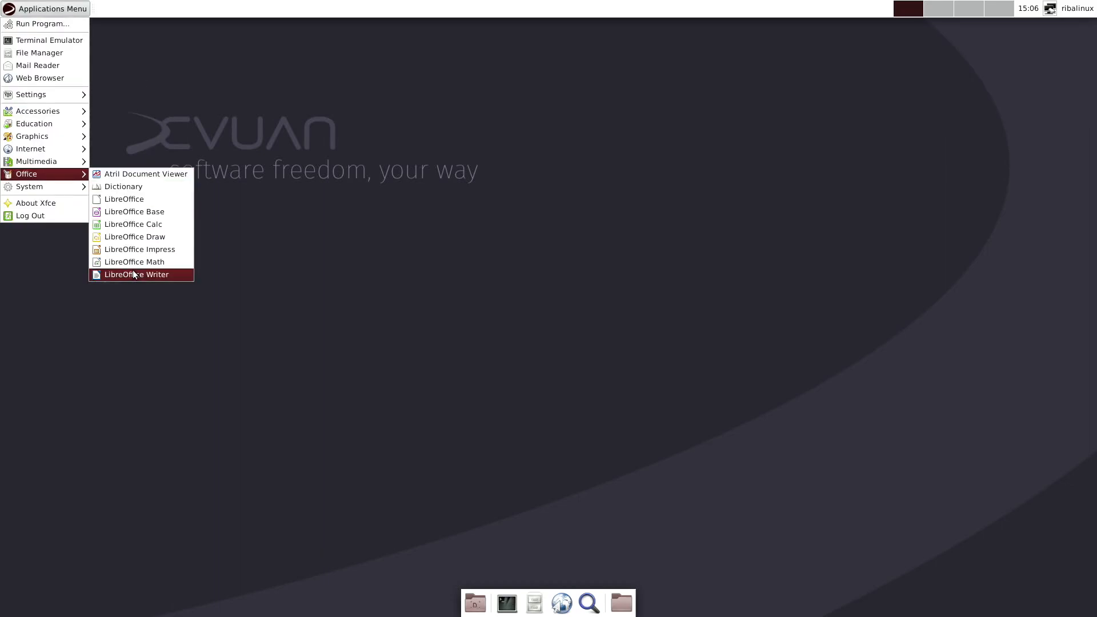
pyautogui.click(137, 274)
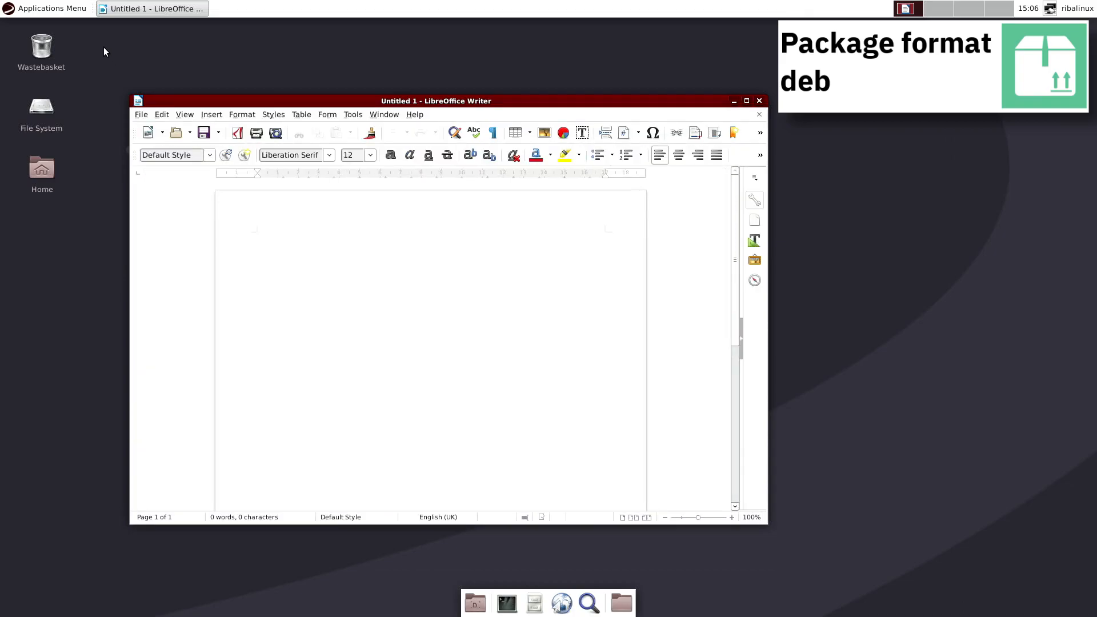
pyautogui.click(759, 101)
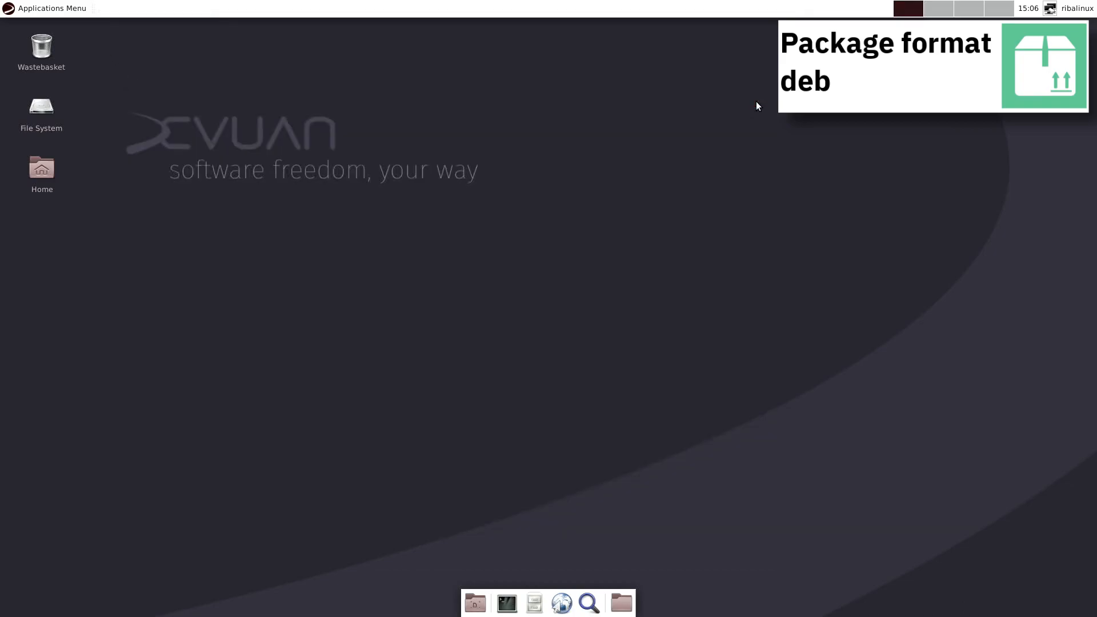
pyautogui.click(46, 8)
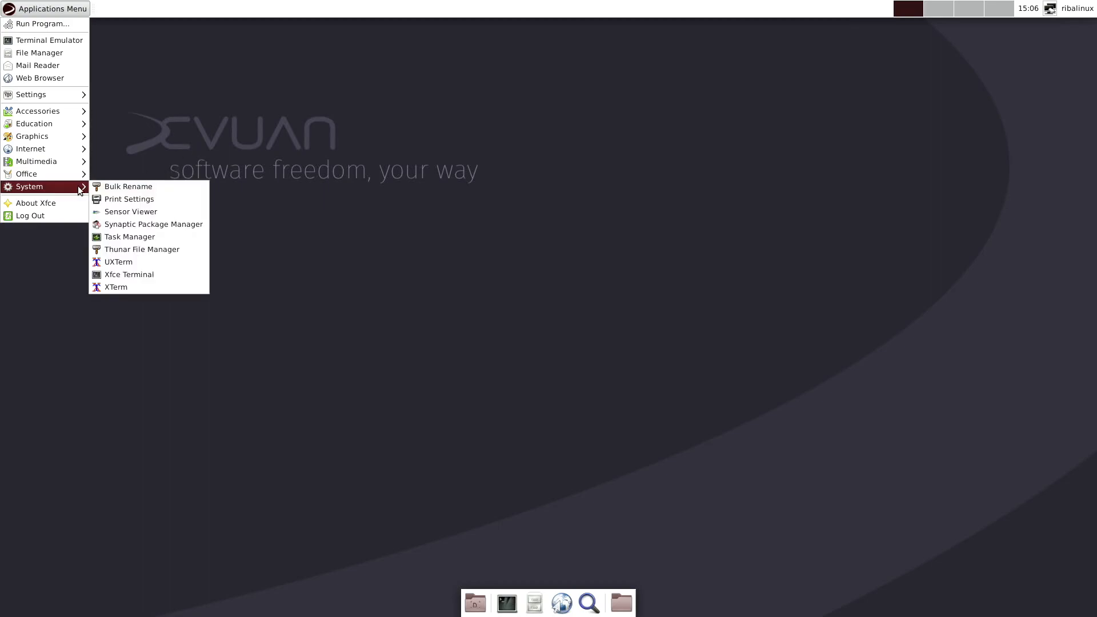
pyautogui.click(154, 224)
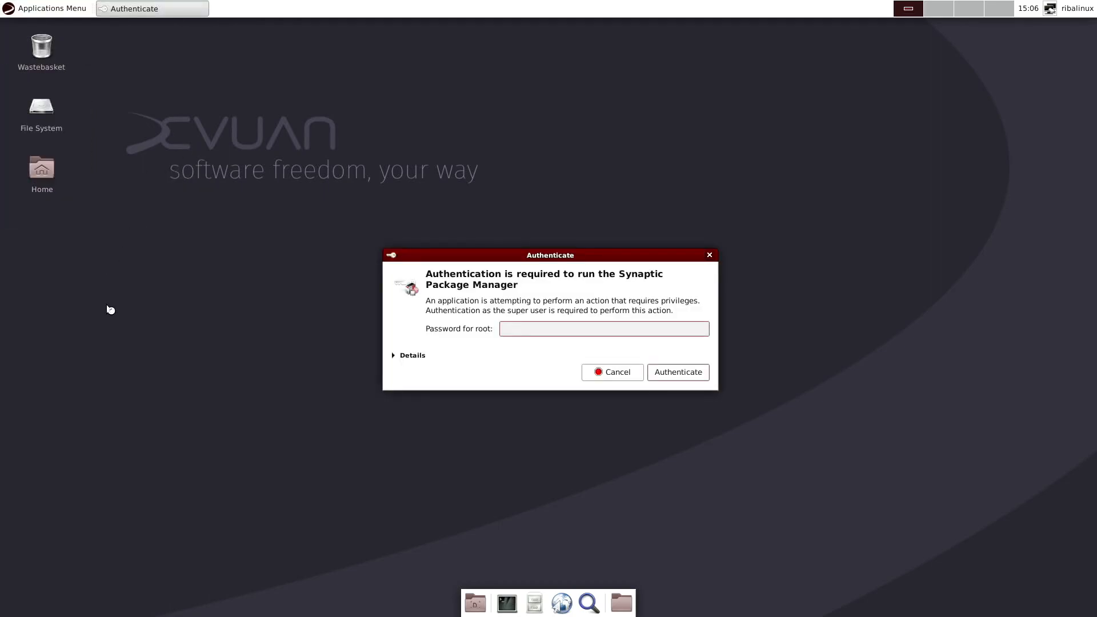
pyautogui.write('password')
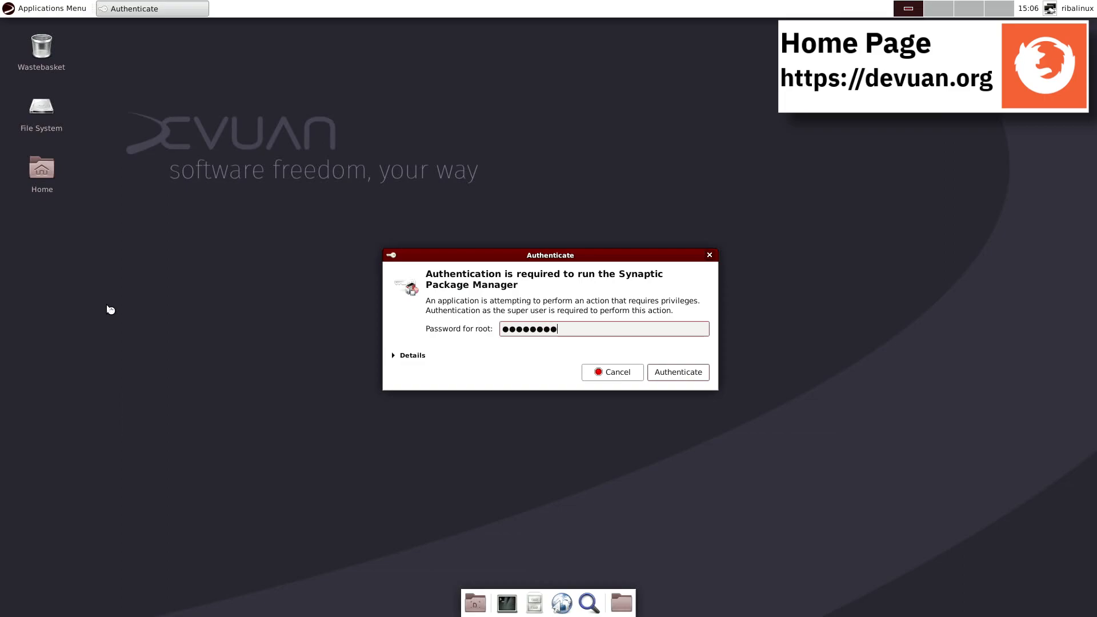
pyautogui.click(676, 371)
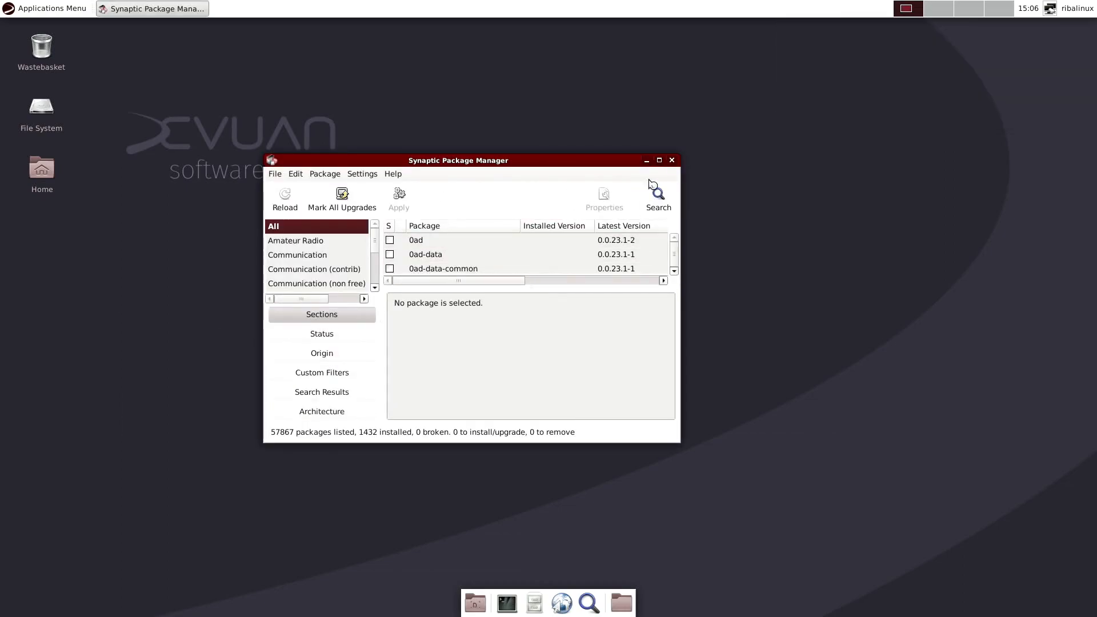
pyautogui.click(670, 159)
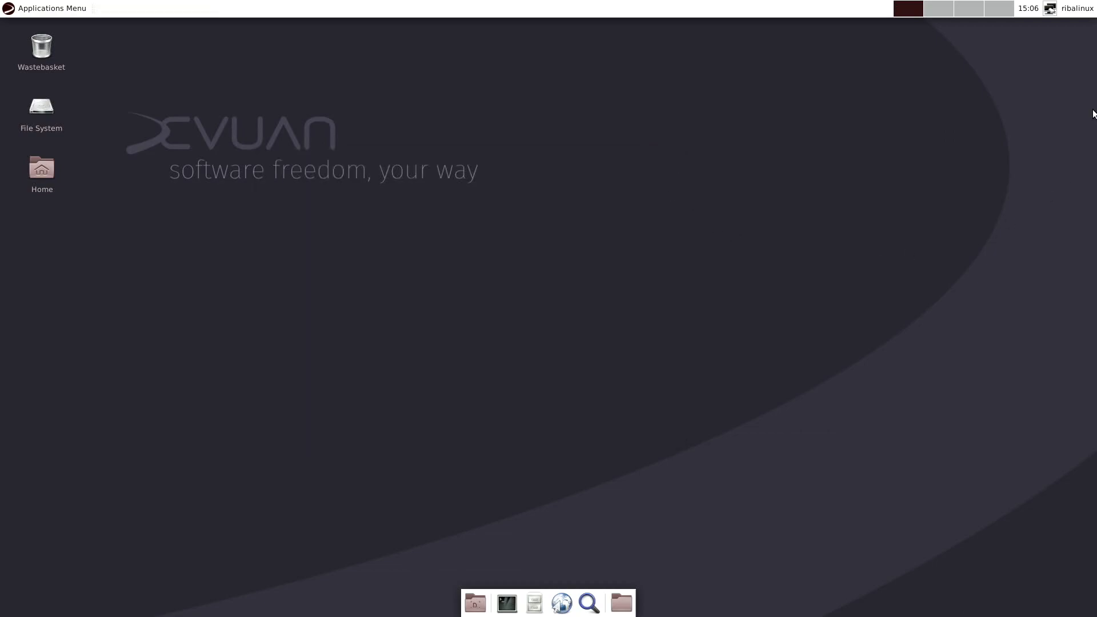